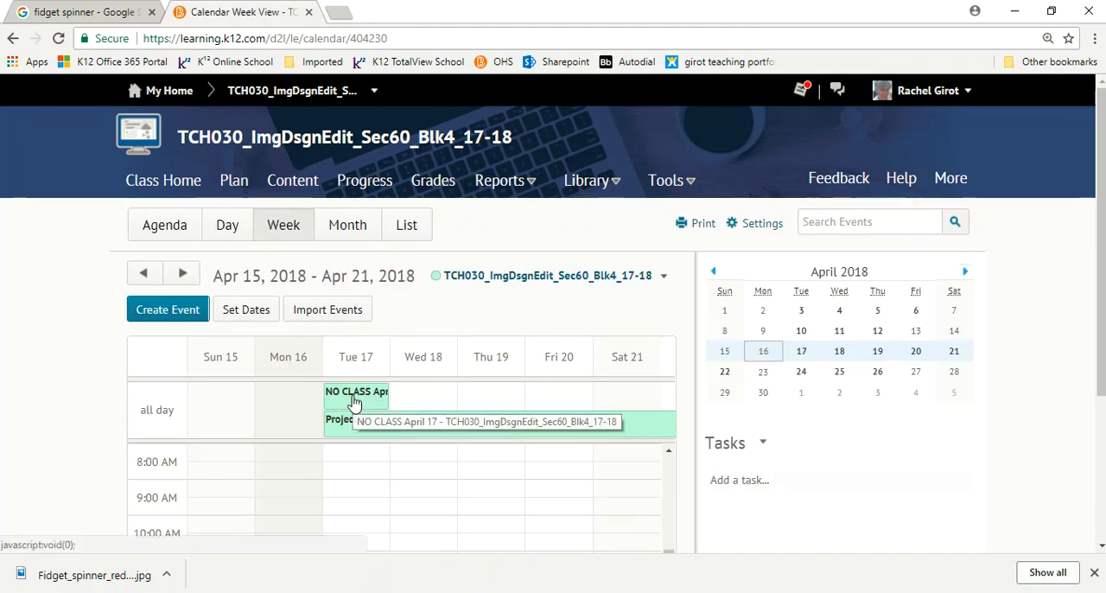
{"action": "mouse_move", "coordinate": [371, 401]}
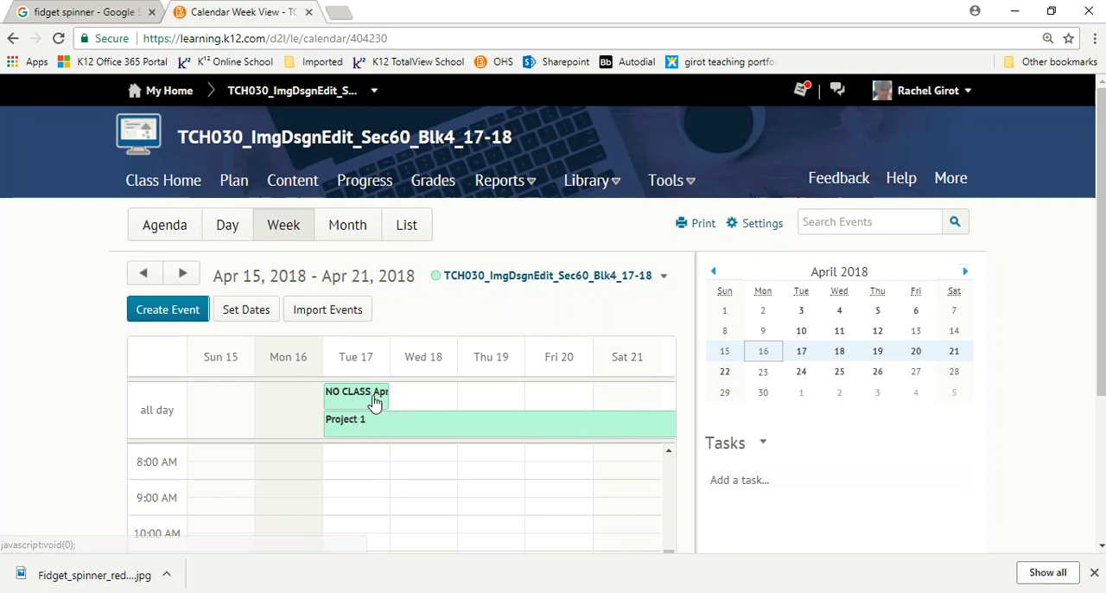
{"action": "mouse_move", "coordinate": [342, 423]}
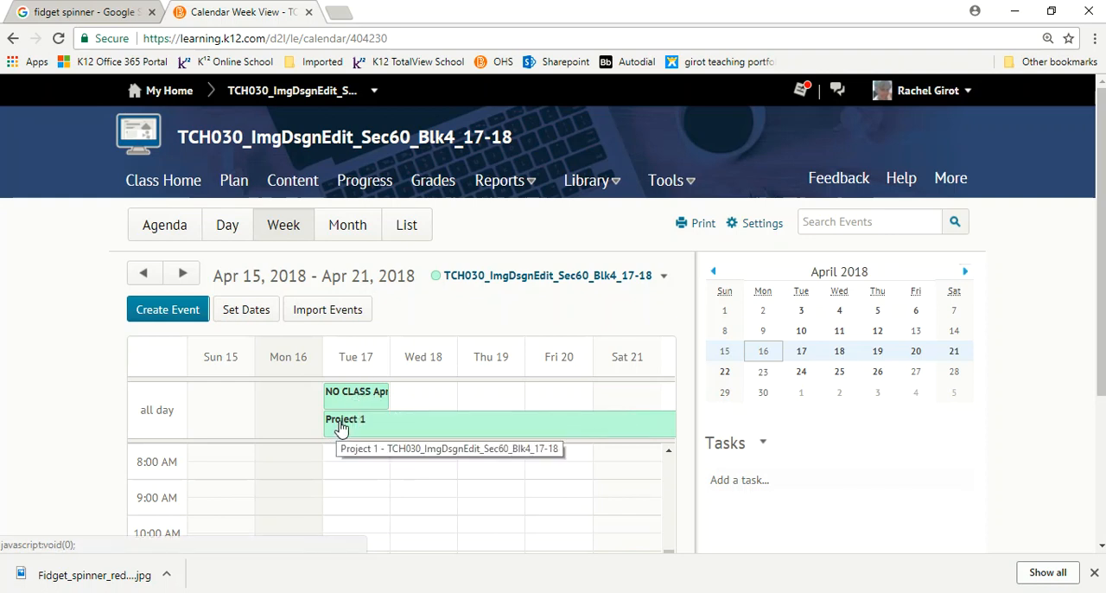
{"action": "mouse_move", "coordinate": [358, 425]}
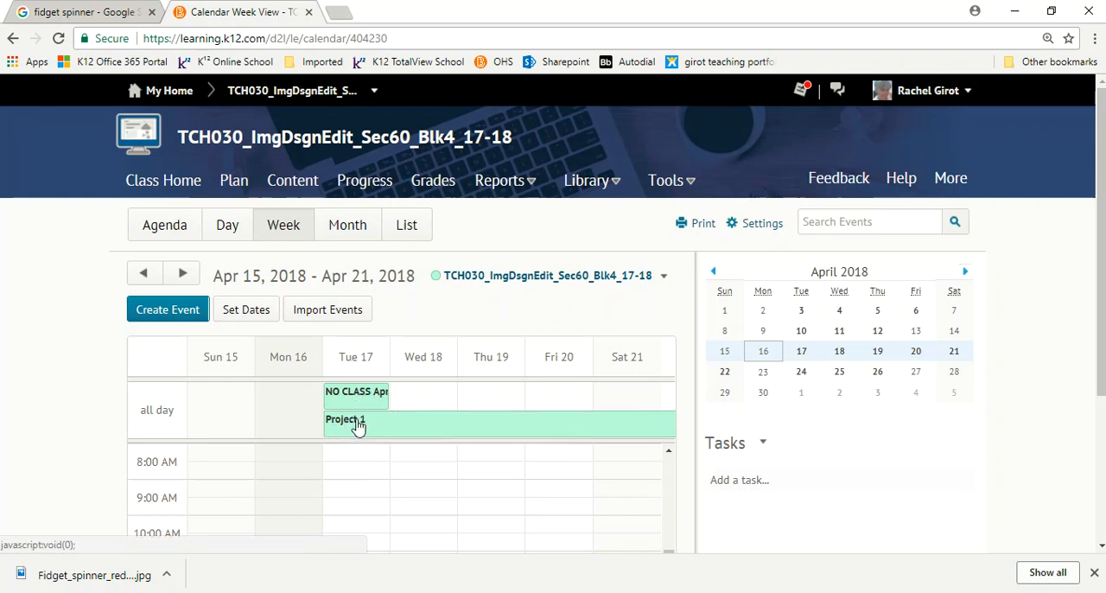
{"action": "mouse_move", "coordinate": [356, 423]}
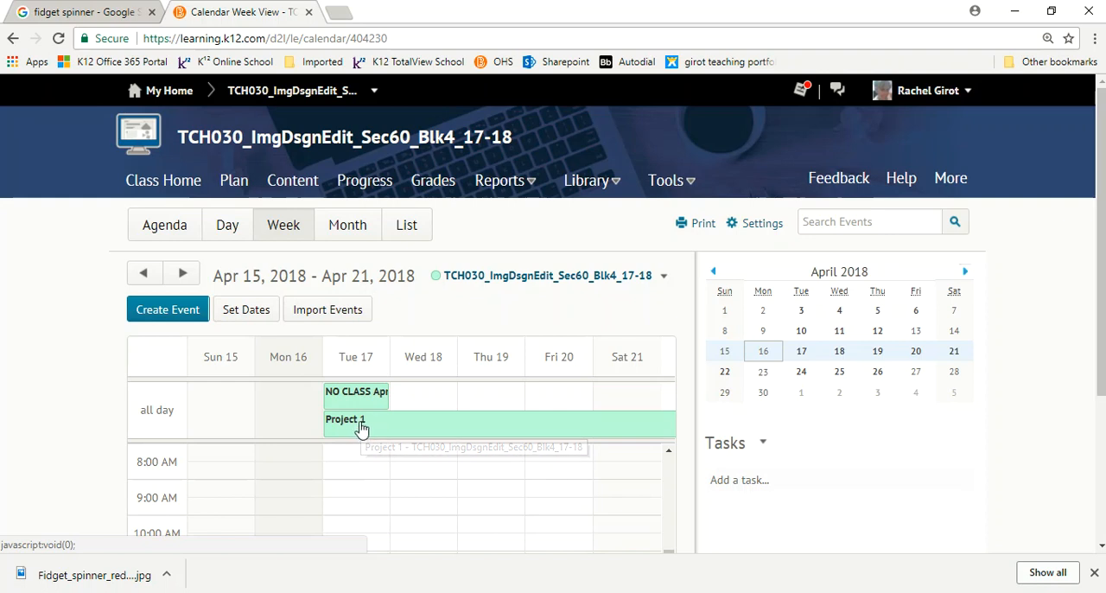
- View the Project 1 calendar event's summary popup and then its full details page
{"action": "left_click", "coordinate": [346, 418]}
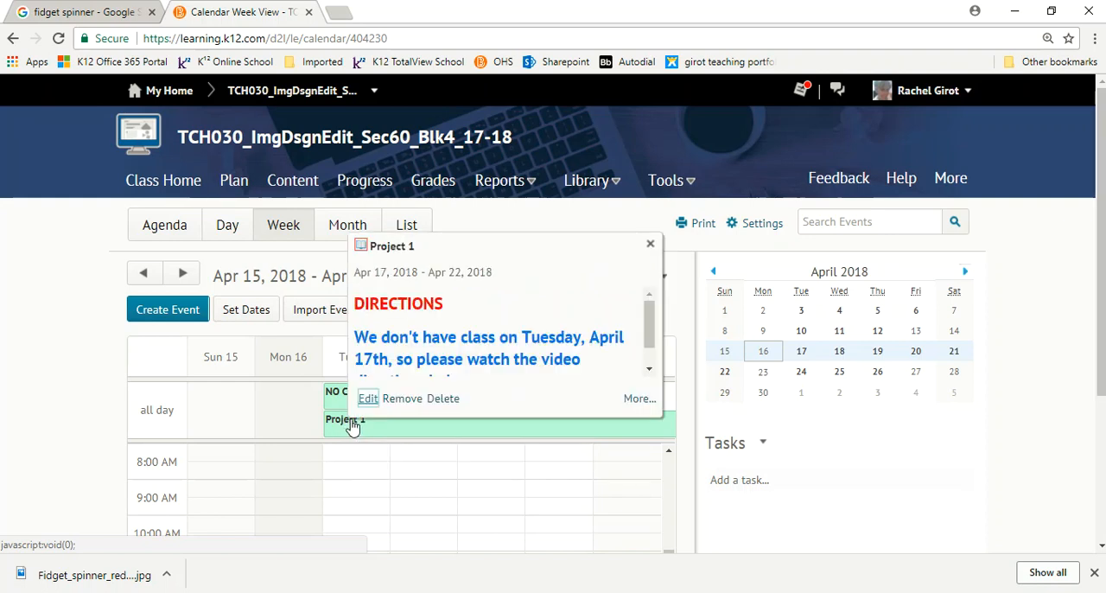
{"action": "mouse_move", "coordinate": [639, 398]}
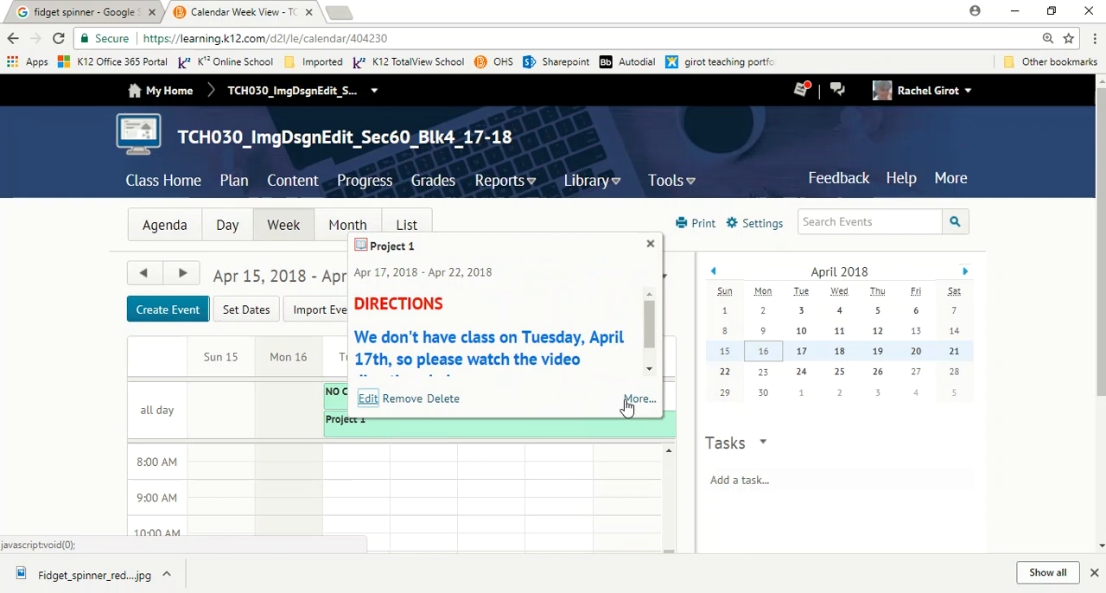
{"action": "left_click", "coordinate": [639, 398]}
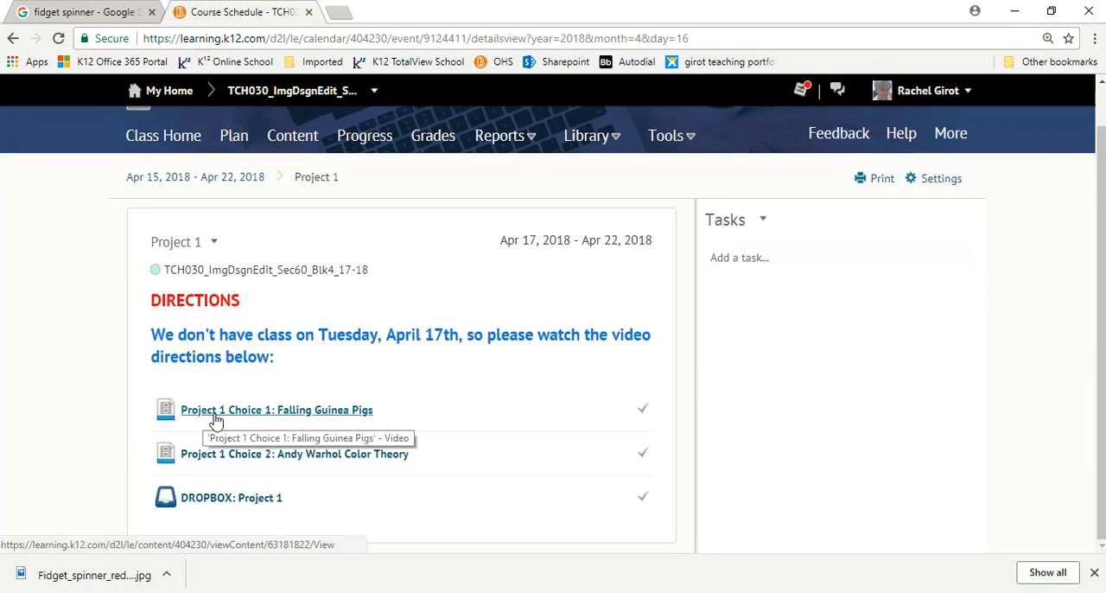
{"action": "mouse_move", "coordinate": [313, 413]}
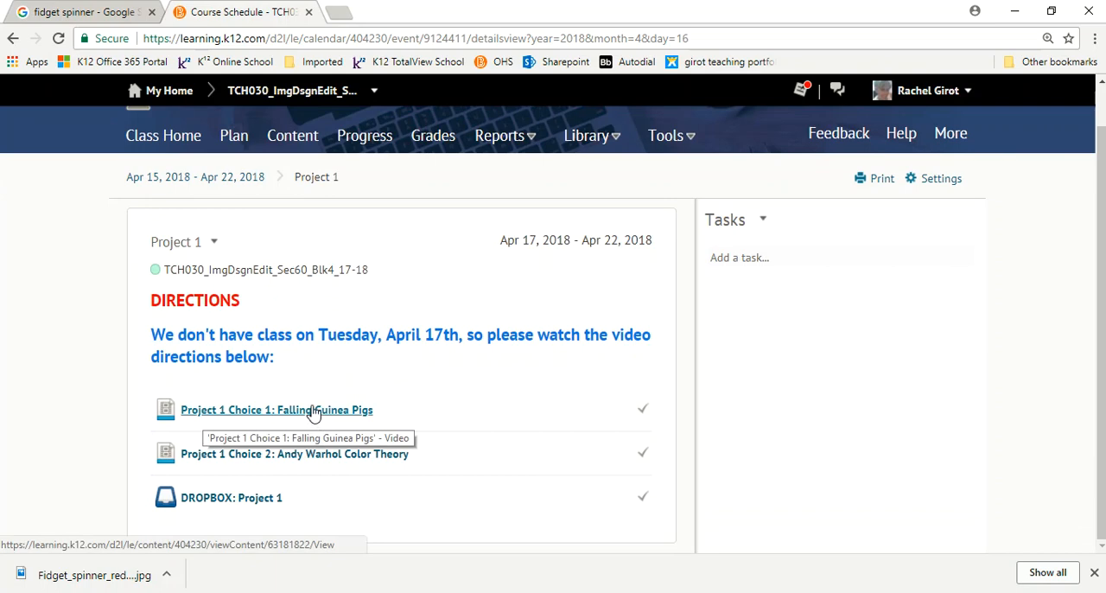
- Play the Falling Guinea Pigs choice video and adjust its playback speed
{"action": "left_click", "coordinate": [277, 410]}
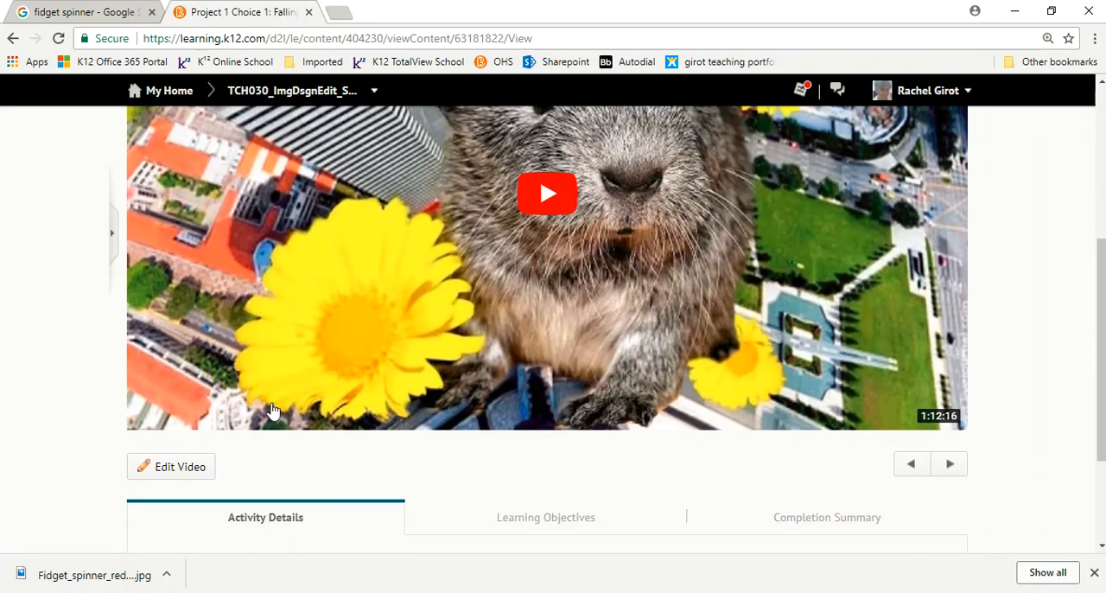
{"action": "left_click", "coordinate": [546, 193]}
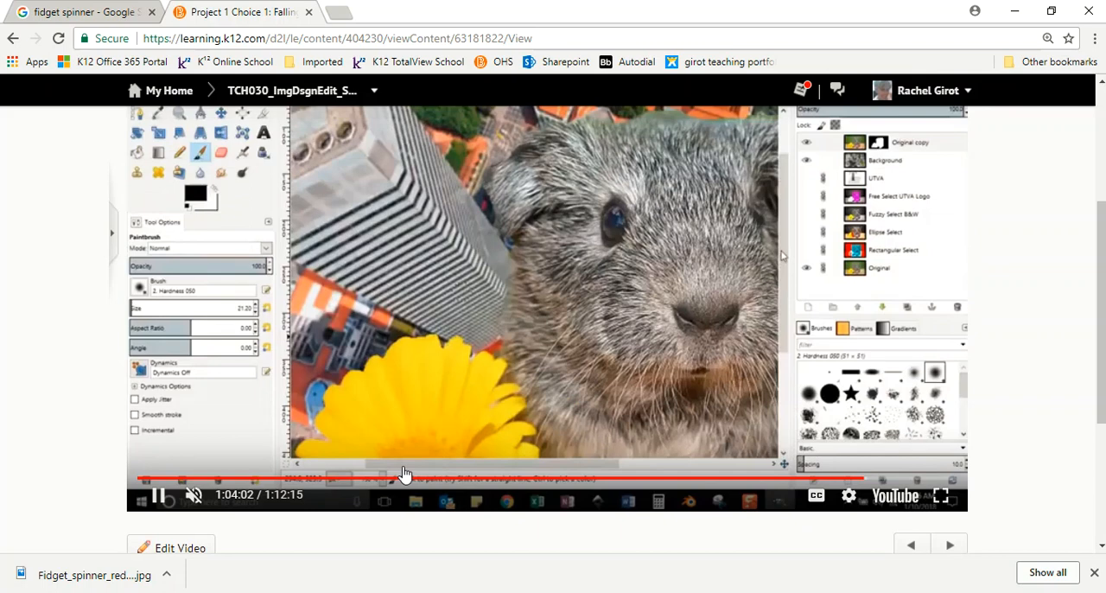
{"action": "left_click", "coordinate": [849, 494]}
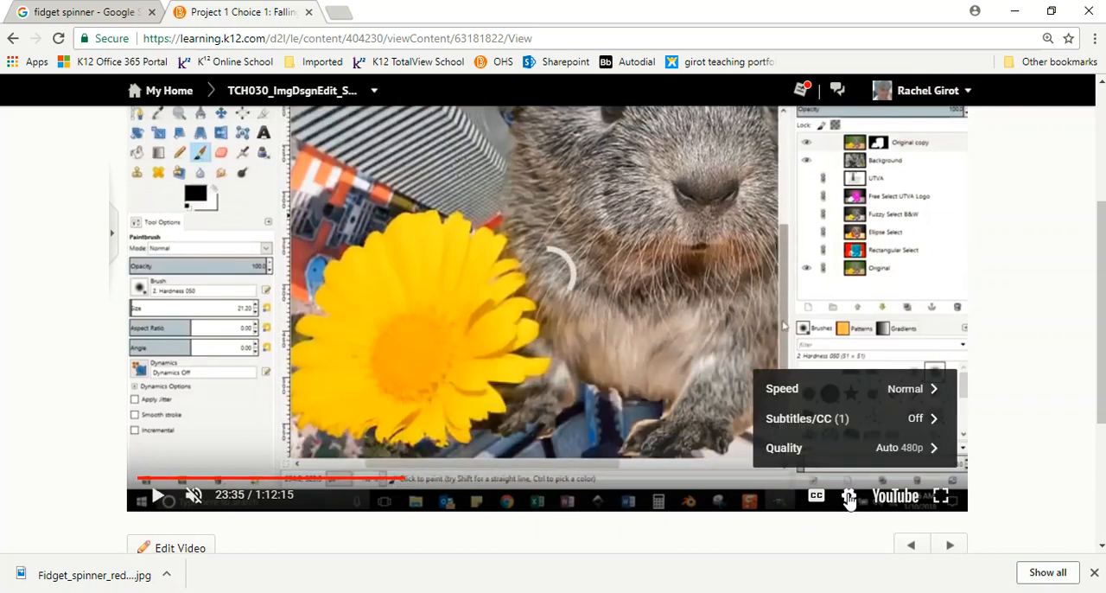
{"action": "left_click", "coordinate": [159, 494]}
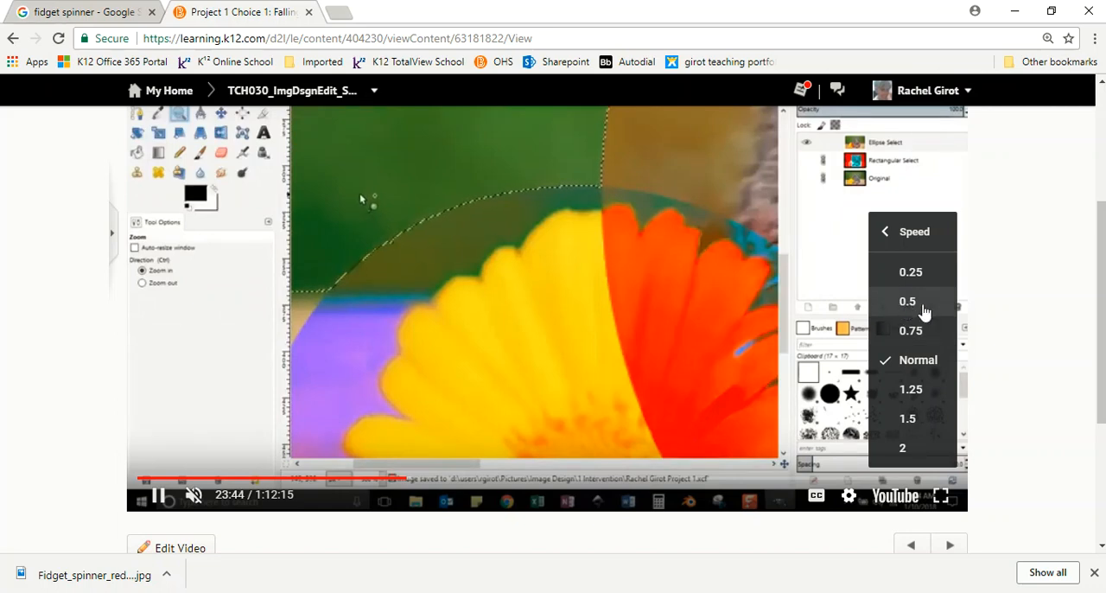
{"action": "scroll", "scroll_direction": "up", "scroll_amount": 3}
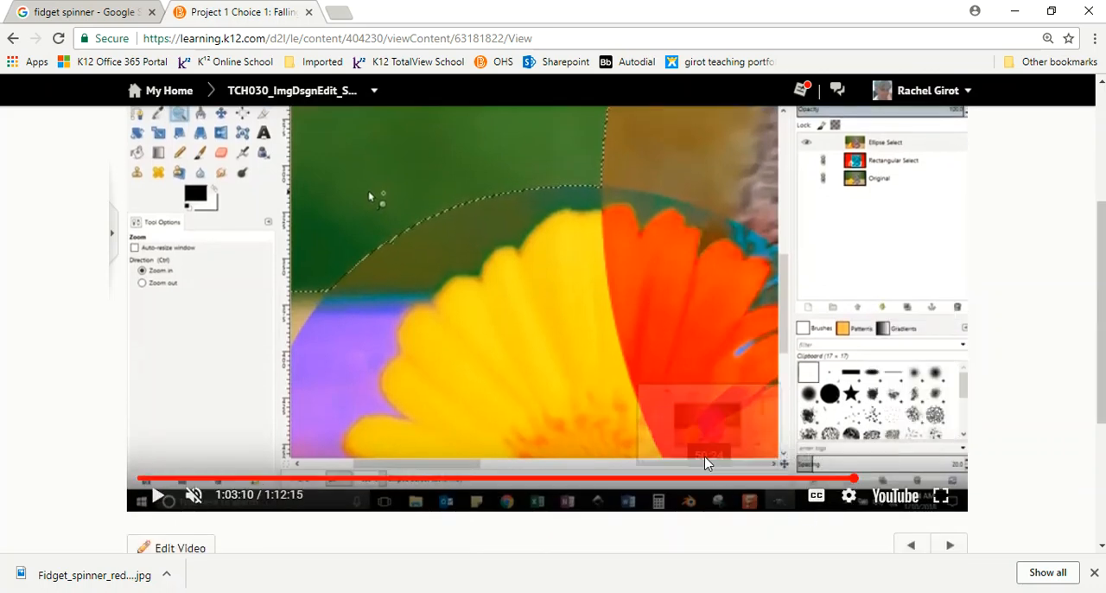
- Skip later in the guinea pig video, pause it, and return to the Project 1 module contents
{"action": "left_click", "coordinate": [159, 494]}
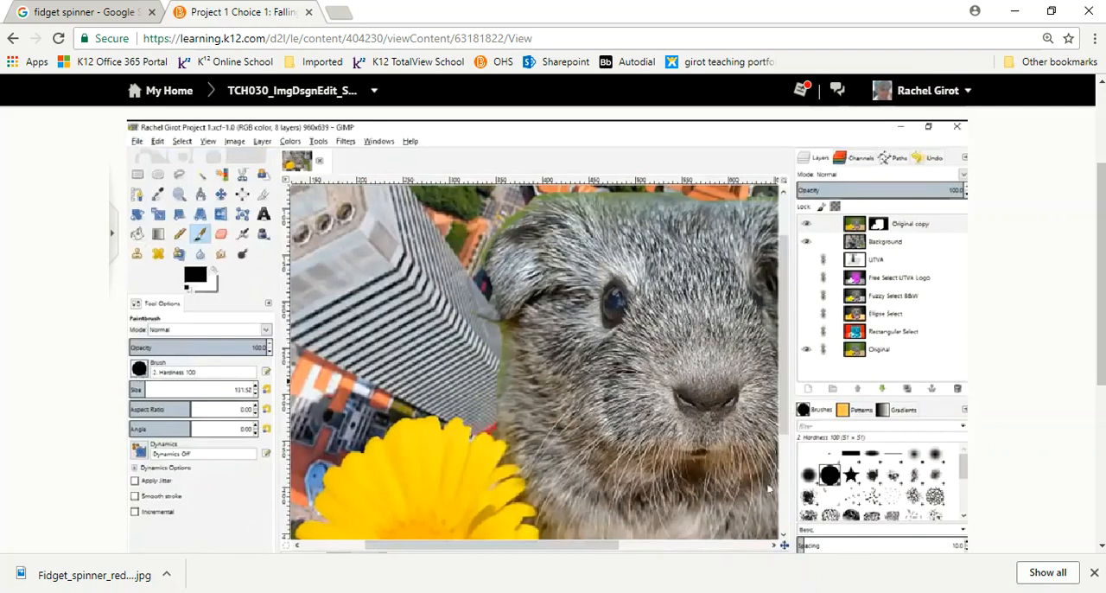
{"action": "left_click", "coordinate": [809, 476]}
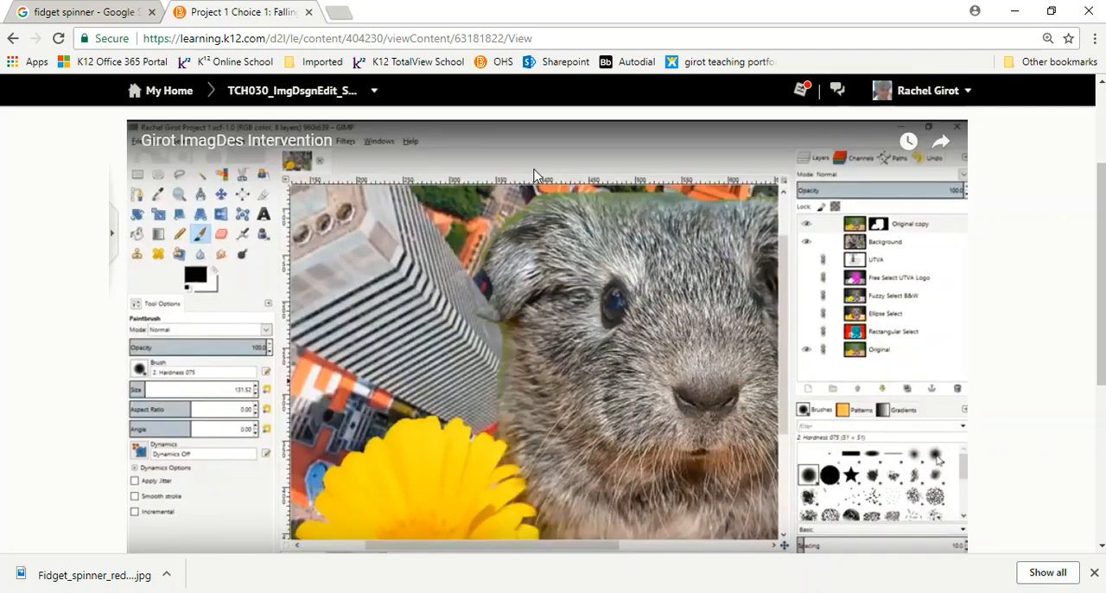
{"action": "scroll", "scroll_direction": "up", "scroll_amount": 3}
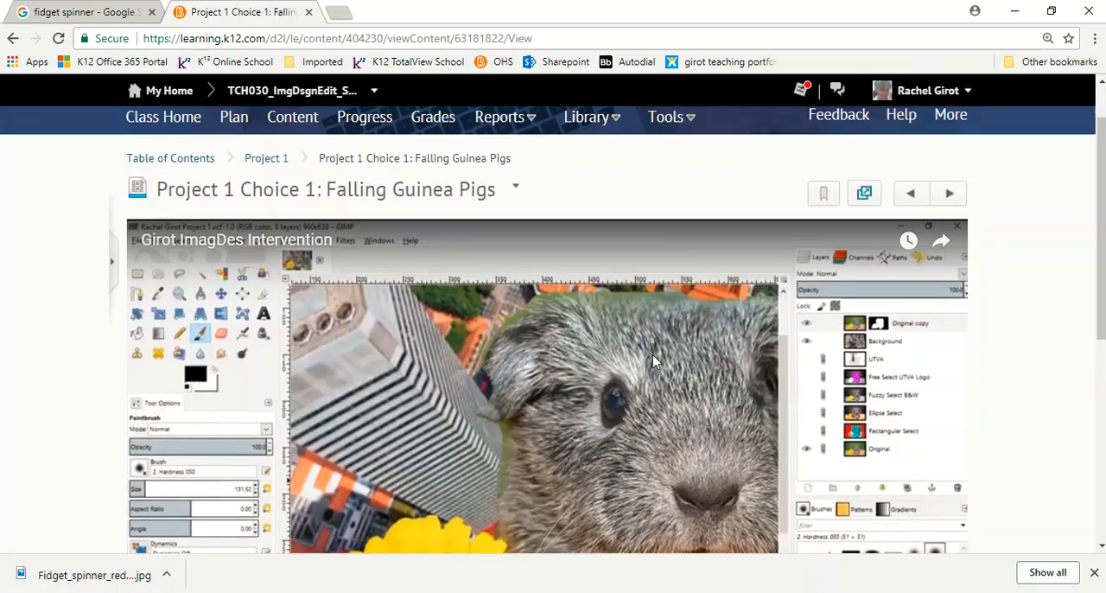
{"action": "scroll", "scroll_direction": "down", "scroll_amount": 3}
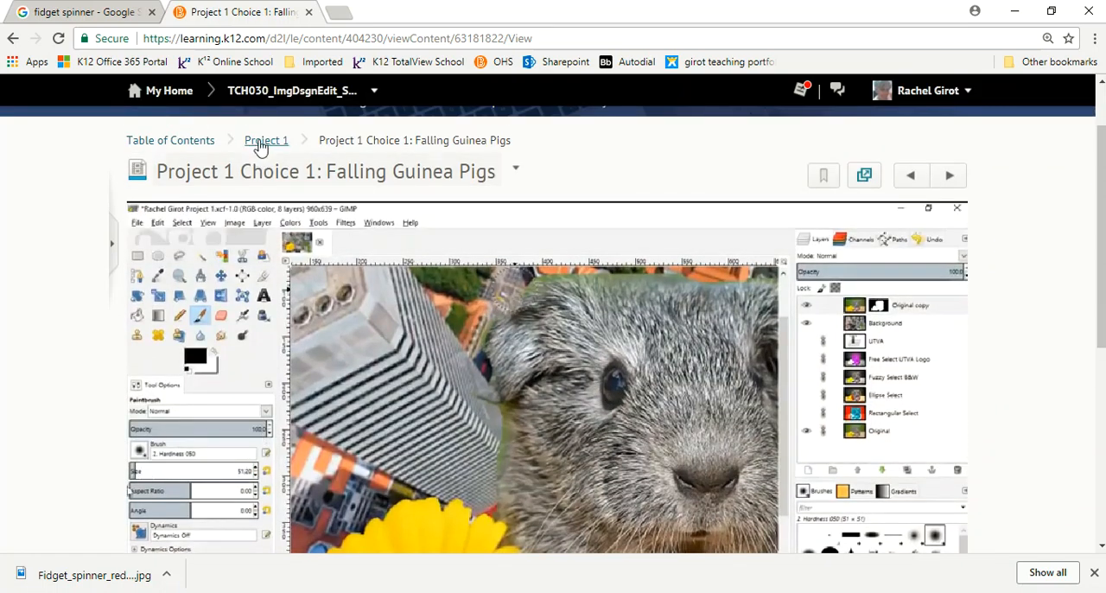
{"action": "left_click", "coordinate": [267, 140]}
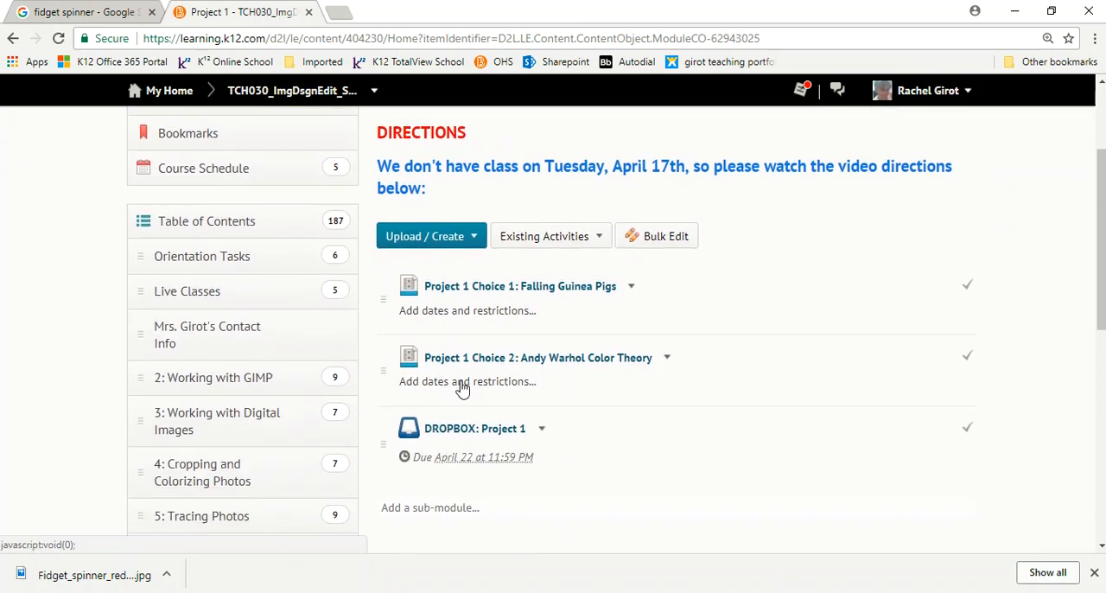
{"action": "left_click", "coordinate": [536, 356]}
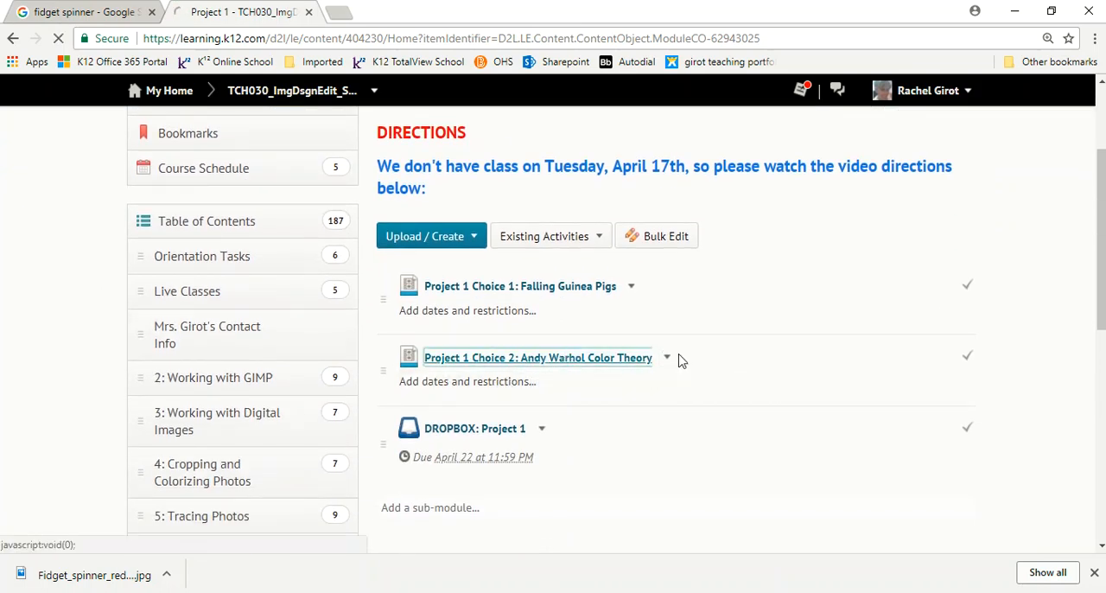
- Play the Andy Warhol Color Theory video and skip ahead to the color schemes section
{"action": "left_click", "coordinate": [537, 358]}
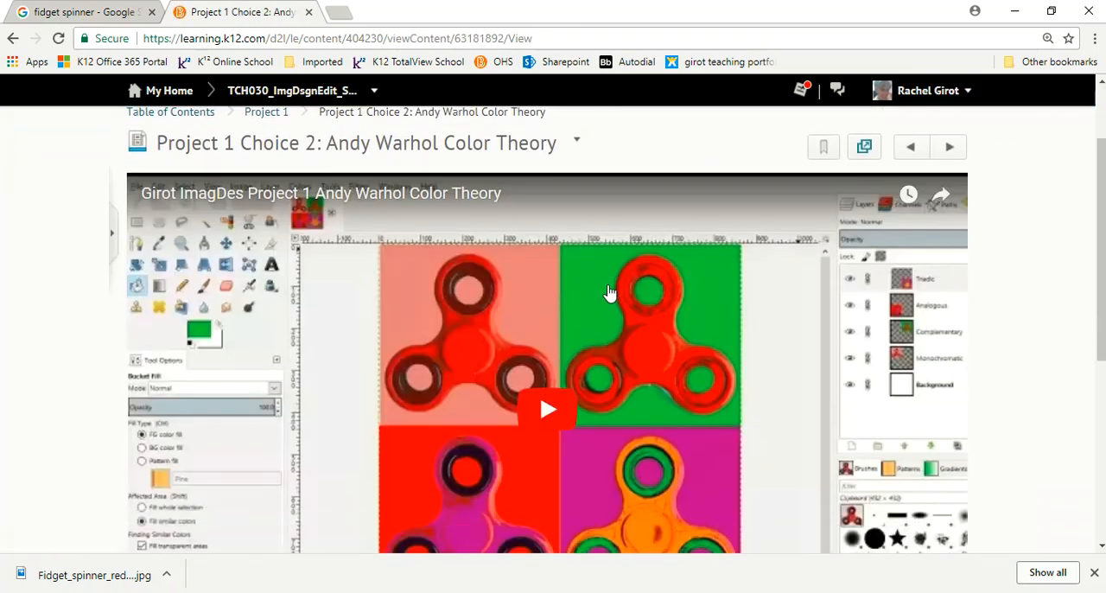
{"action": "scroll", "scroll_direction": "down", "scroll_amount": 3}
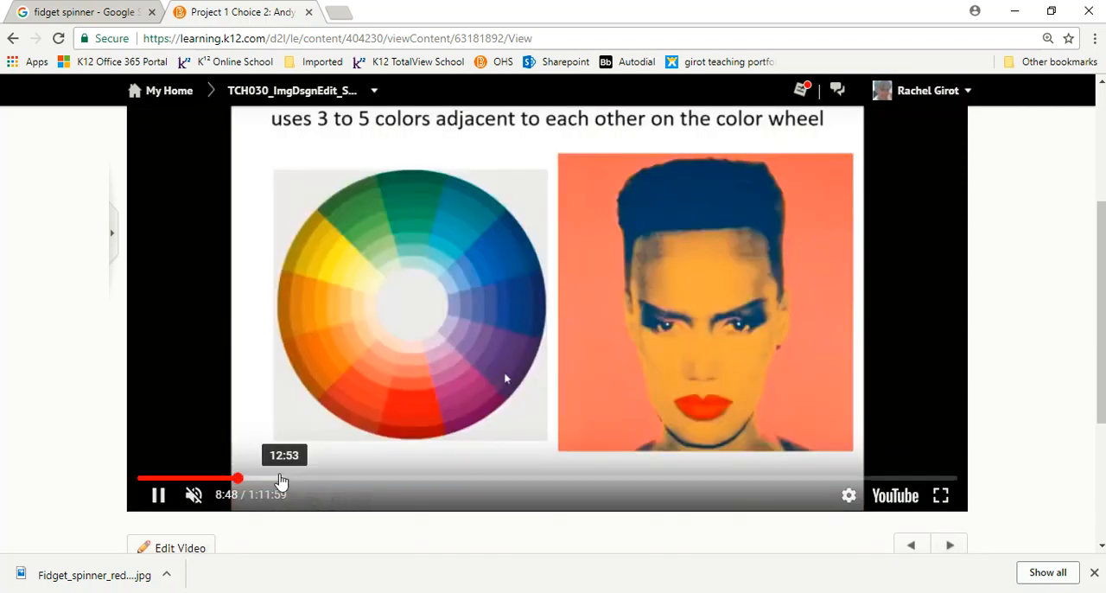
{"action": "left_click", "coordinate": [259, 477]}
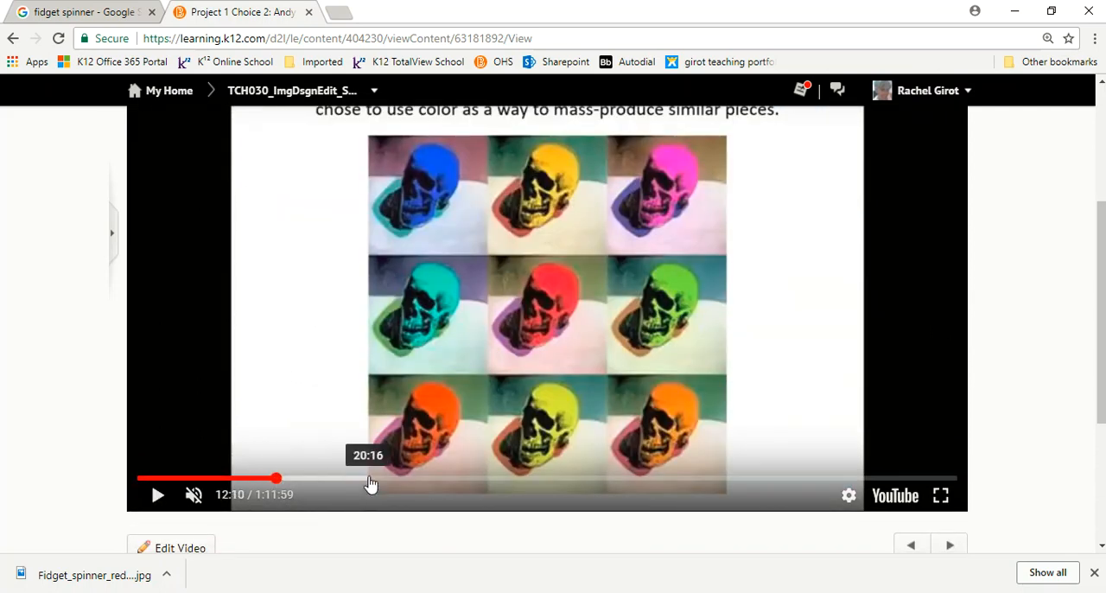
{"action": "left_click", "coordinate": [157, 494]}
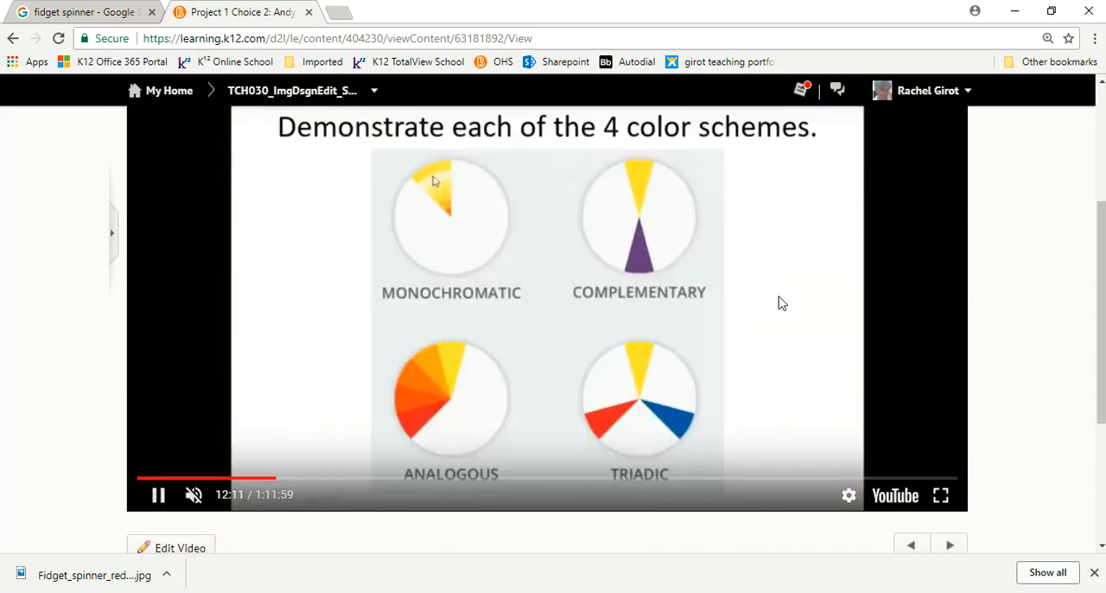
{"action": "mouse_move", "coordinate": [453, 225]}
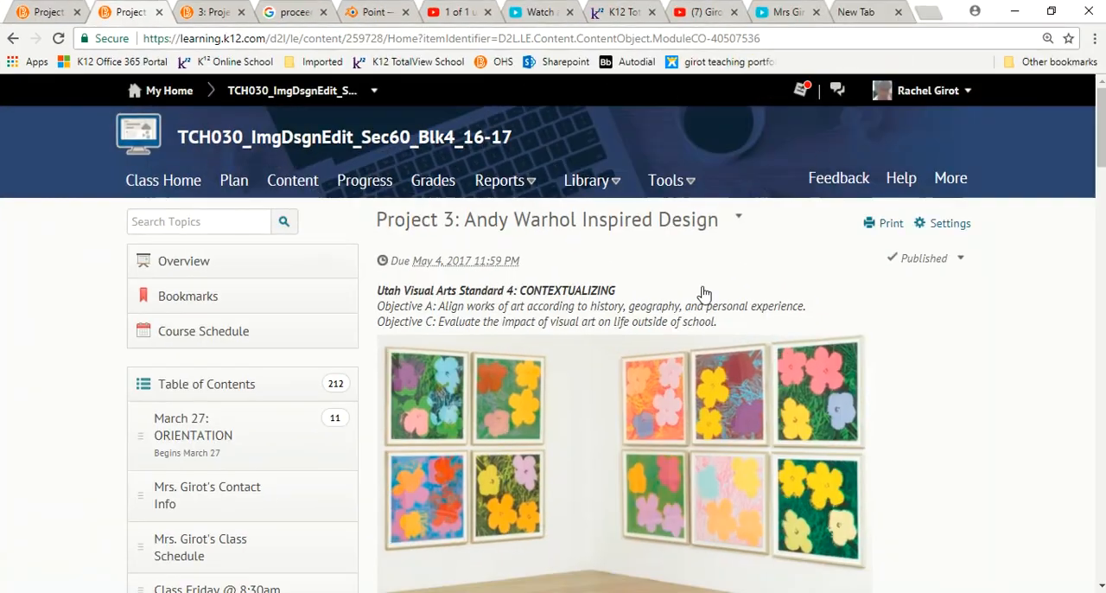
{"action": "scroll", "scroll_direction": "down", "scroll_amount": 3}
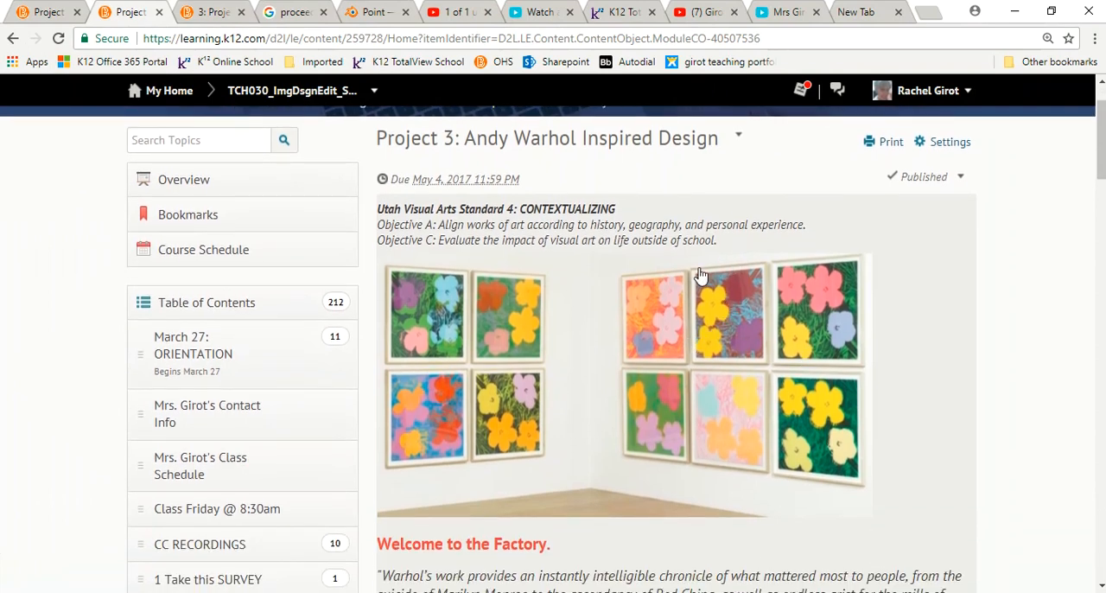
{"action": "mouse_move", "coordinate": [432, 376]}
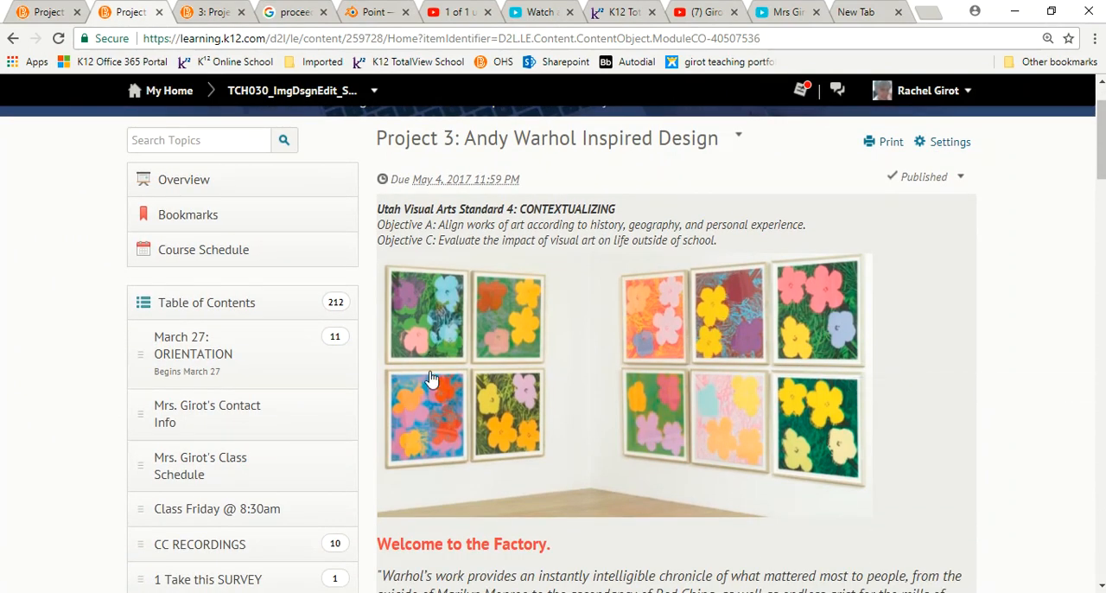
{"action": "mouse_move", "coordinate": [936, 384]}
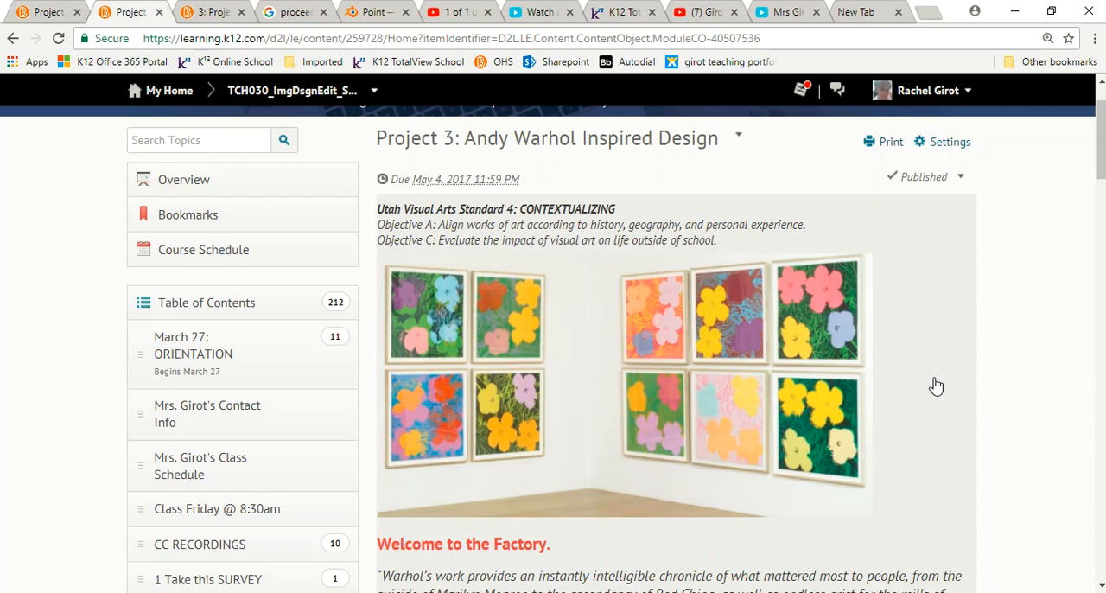
{"action": "scroll", "scroll_direction": "down", "scroll_amount": 3}
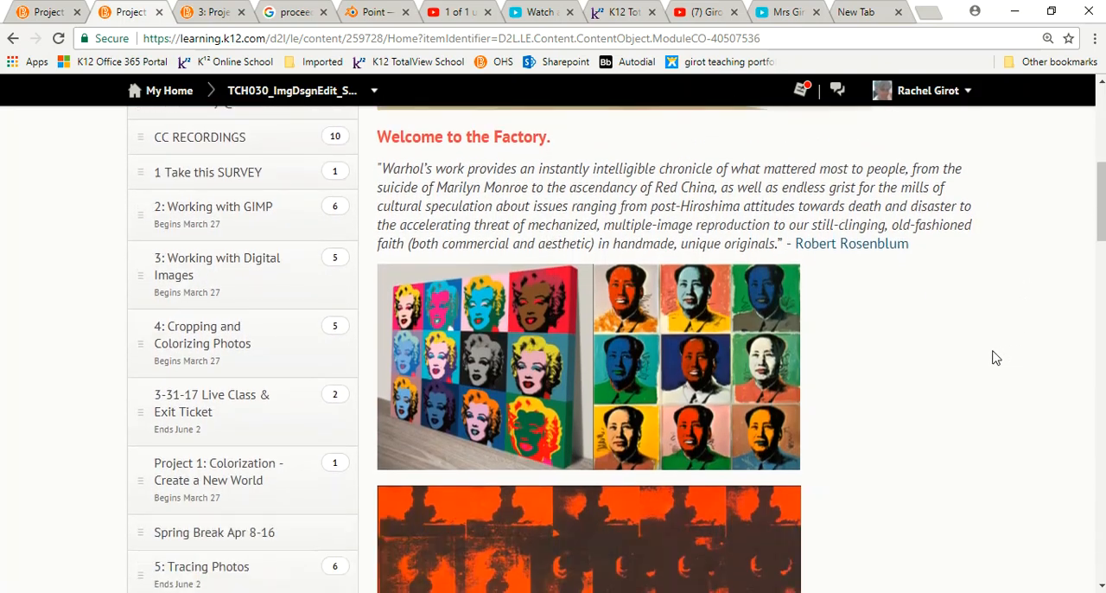
{"action": "mouse_move", "coordinate": [690, 413]}
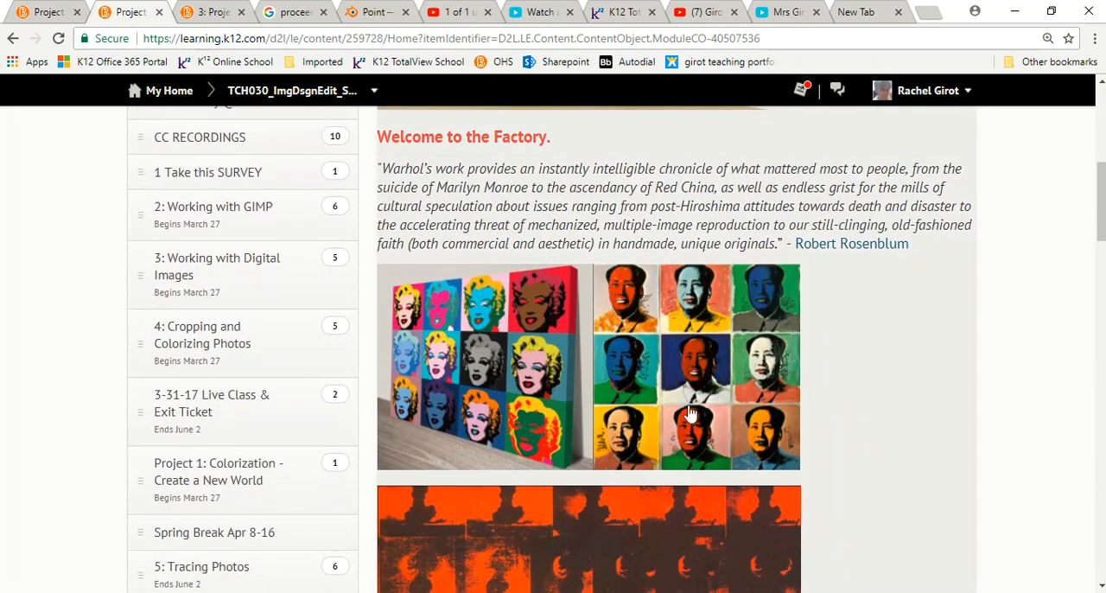
{"action": "mouse_move", "coordinate": [436, 401]}
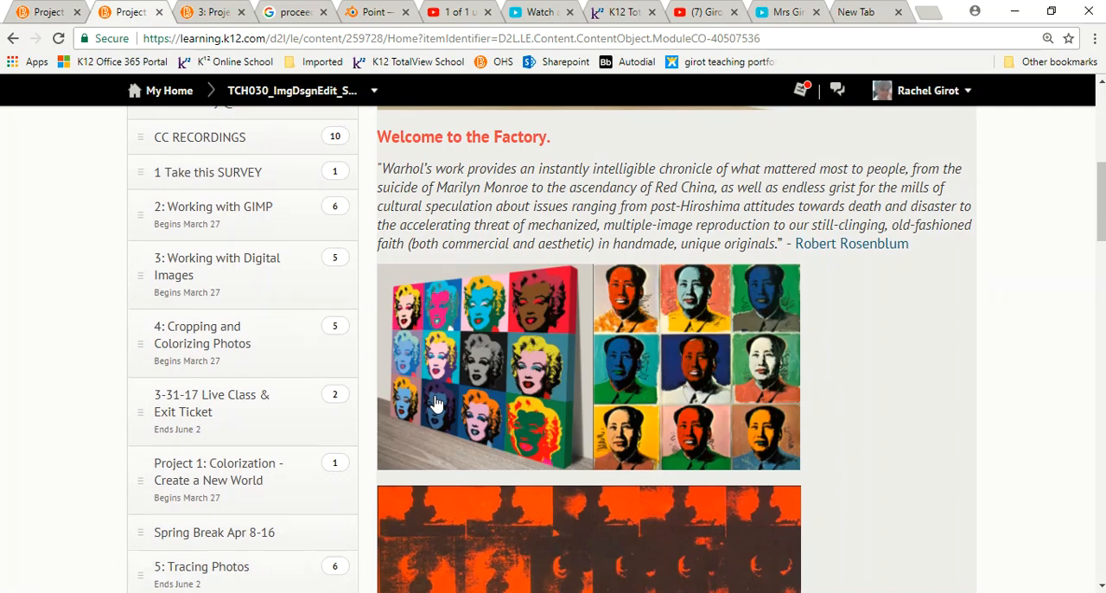
{"action": "scroll", "scroll_direction": "down", "scroll_amount": 3}
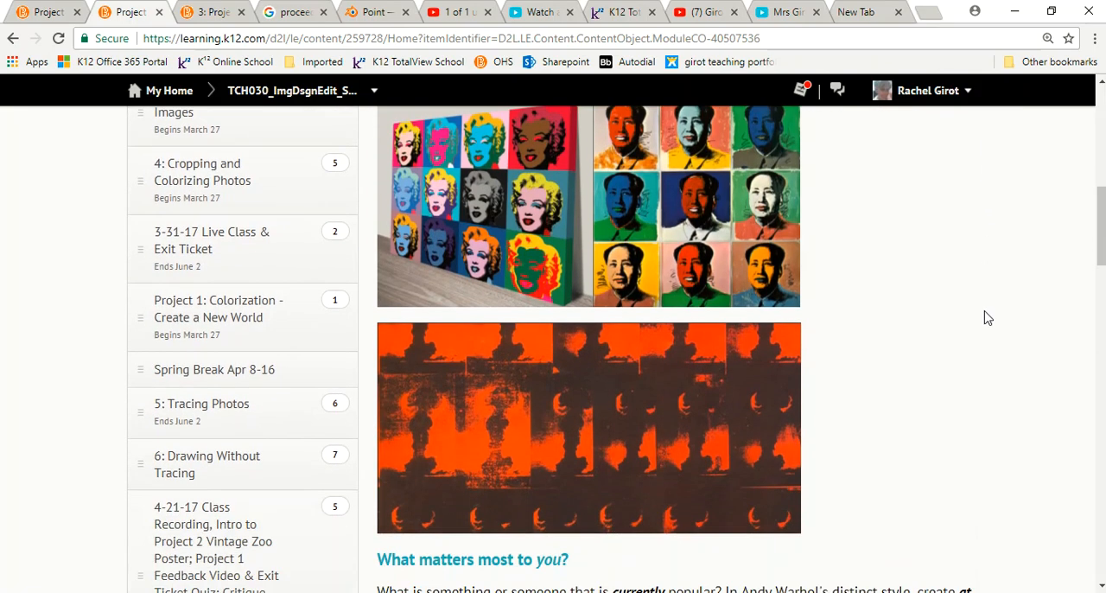
{"action": "scroll", "scroll_direction": "down", "scroll_amount": 3}
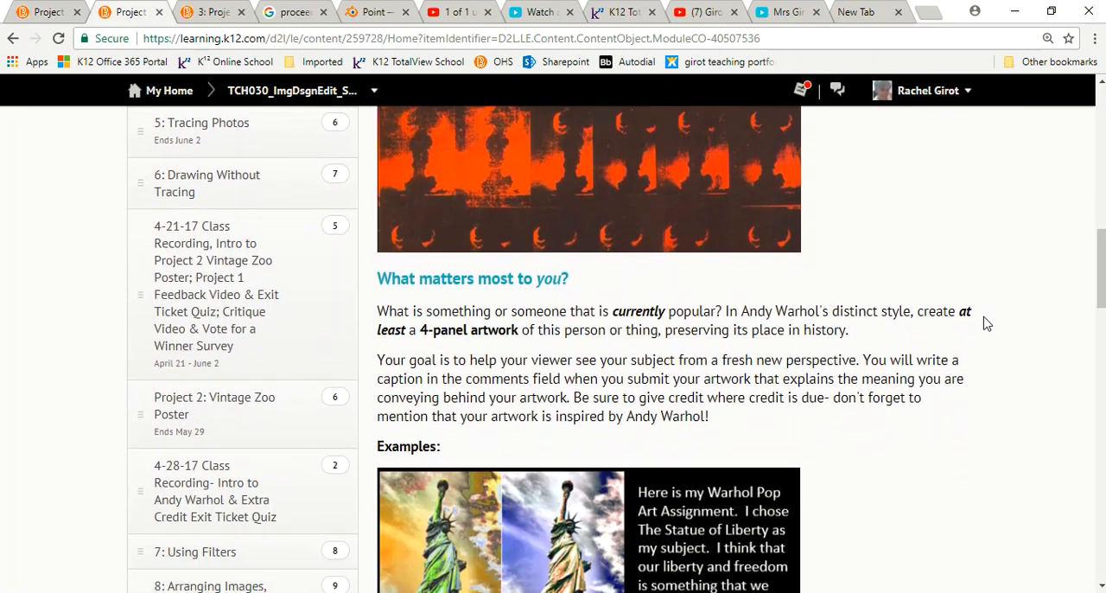
{"action": "scroll", "scroll_direction": "down", "scroll_amount": 3}
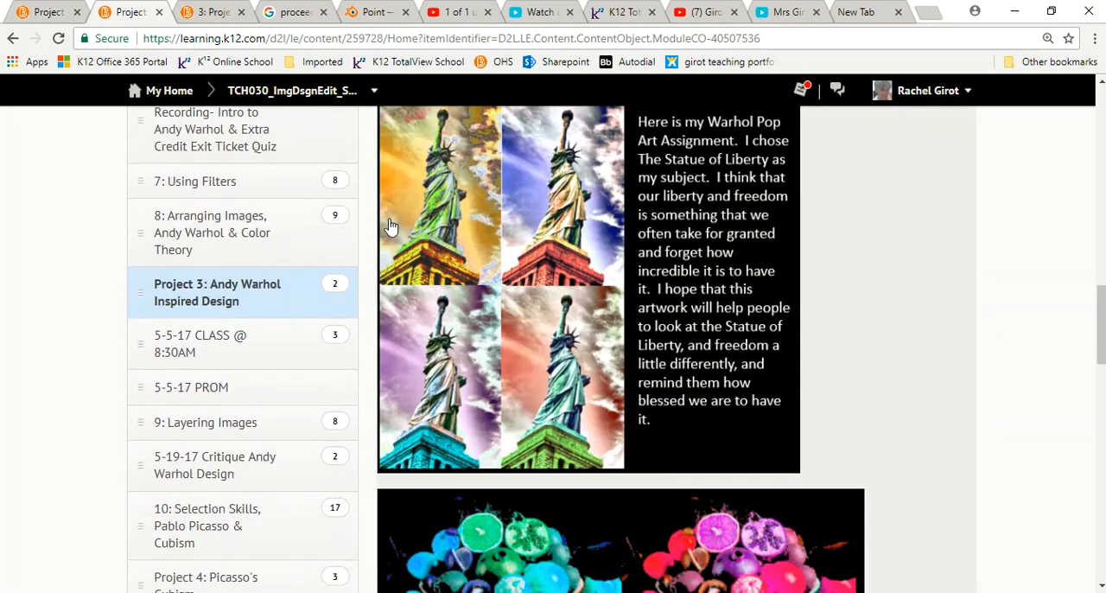
{"action": "mouse_move", "coordinate": [414, 240]}
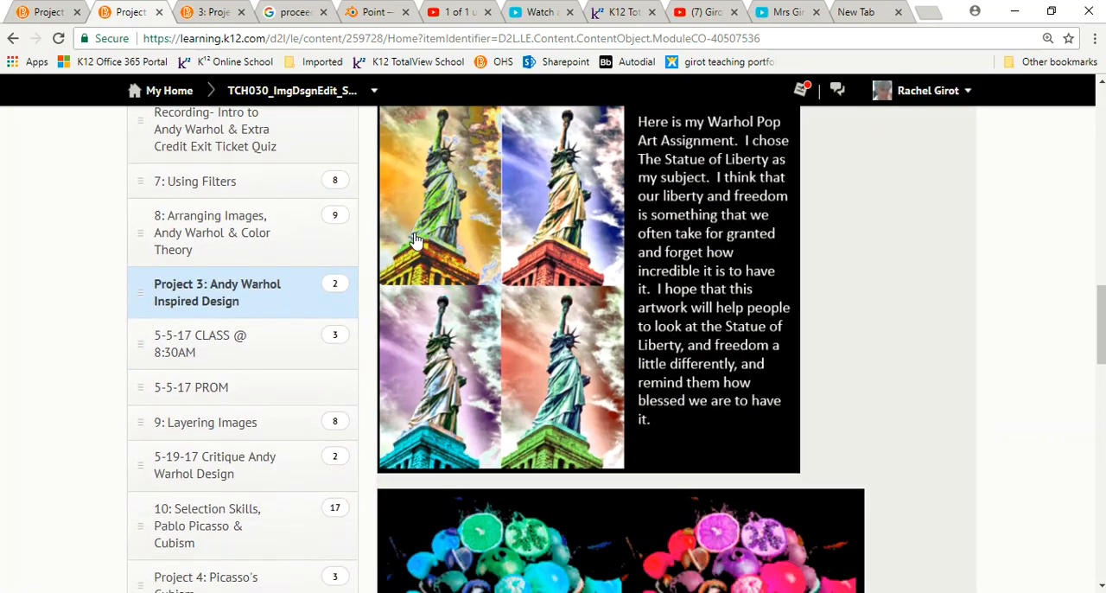
{"action": "scroll", "scroll_direction": "down", "scroll_amount": 3}
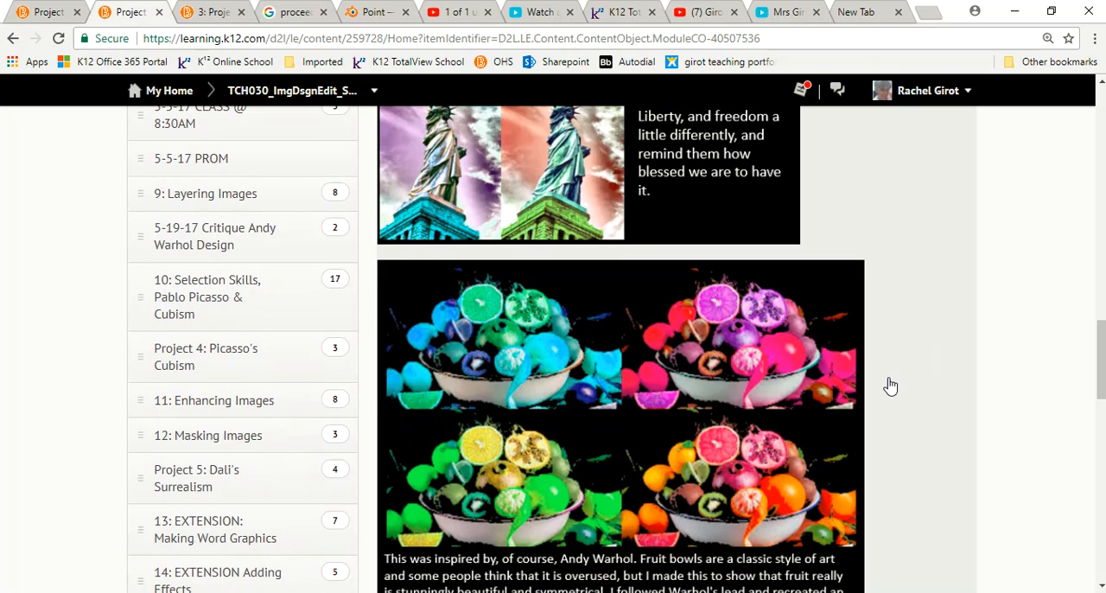
{"action": "scroll", "scroll_direction": "down", "scroll_amount": 3}
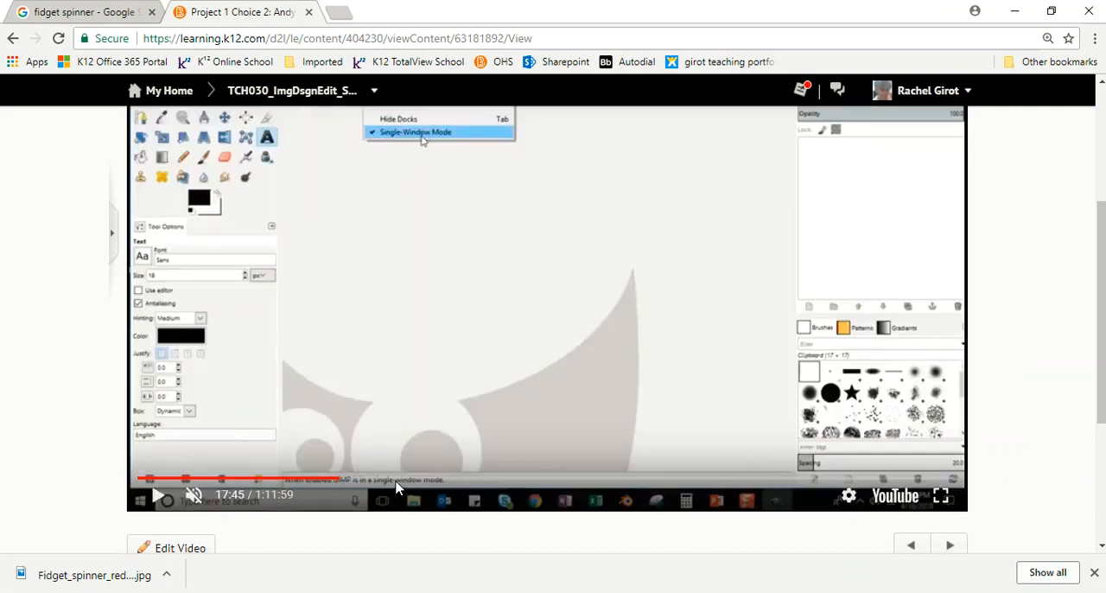
- Skip through the tutorial past the fidget spinner image to the recoloured spinner panel
{"action": "left_click", "coordinate": [159, 494]}
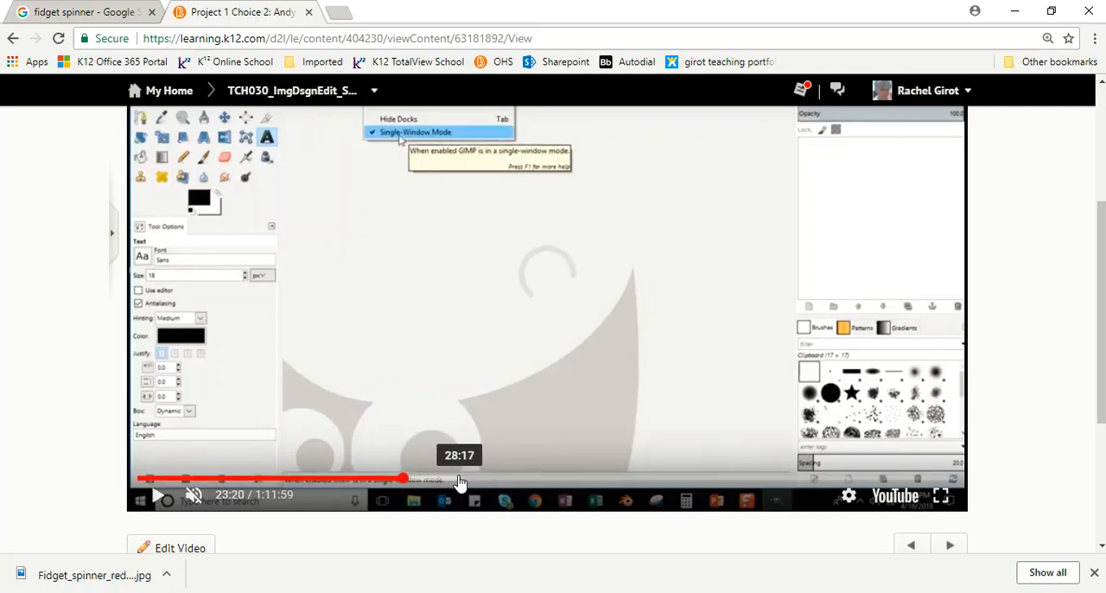
{"action": "left_click", "coordinate": [449, 477]}
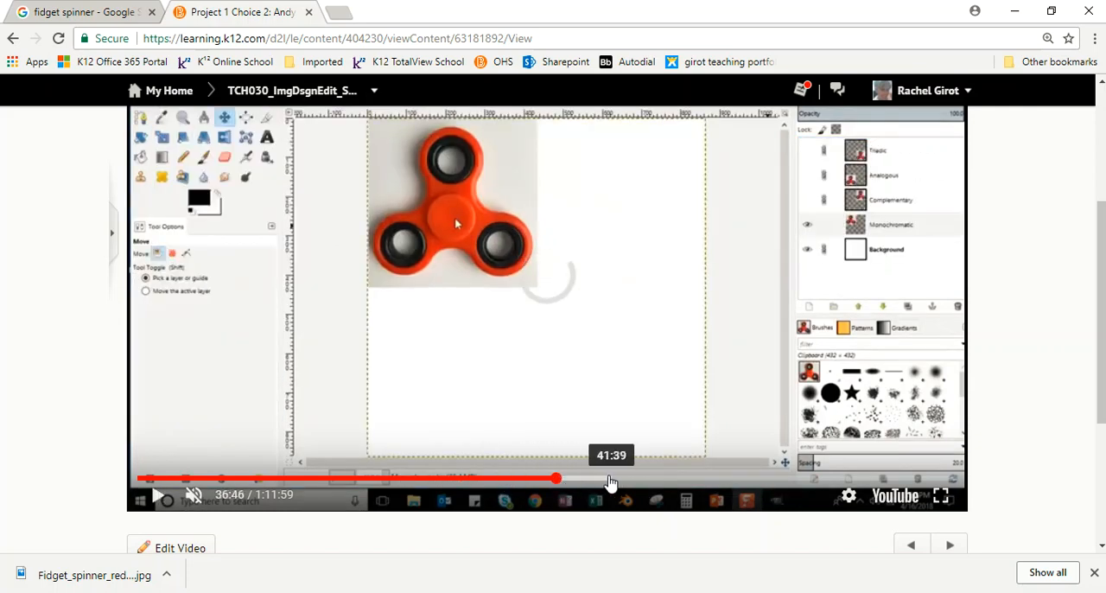
{"action": "left_click", "coordinate": [159, 494]}
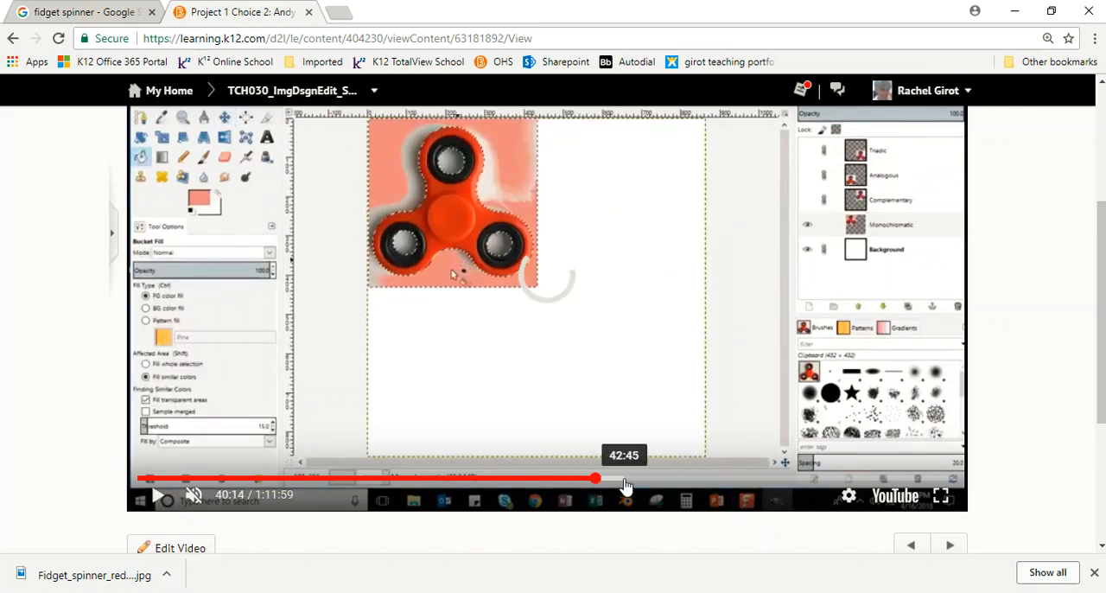
{"action": "left_click", "coordinate": [159, 494]}
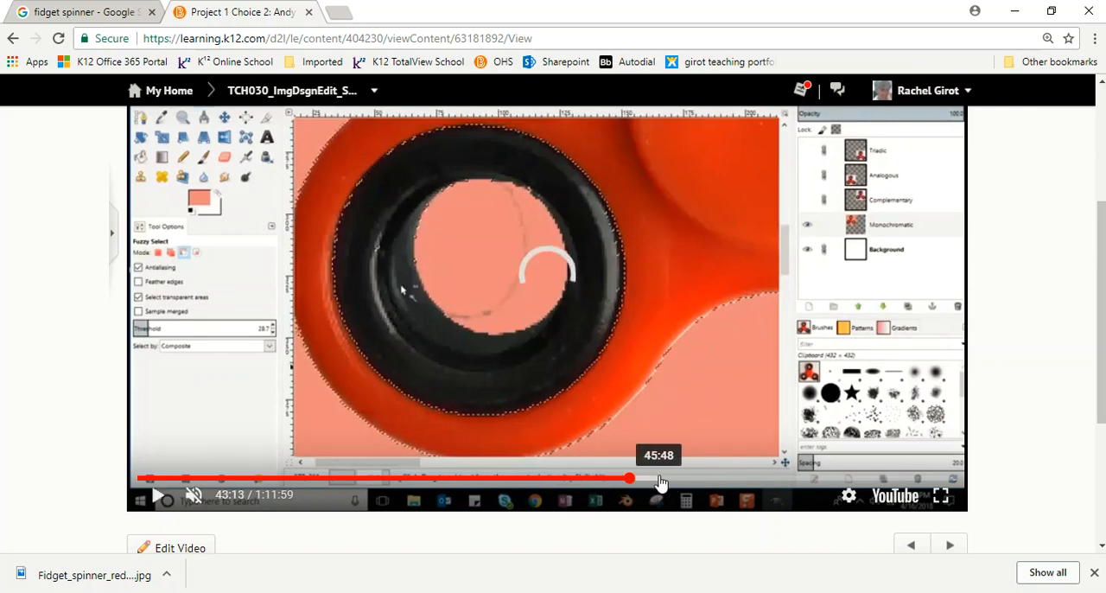
{"action": "left_click", "coordinate": [629, 477]}
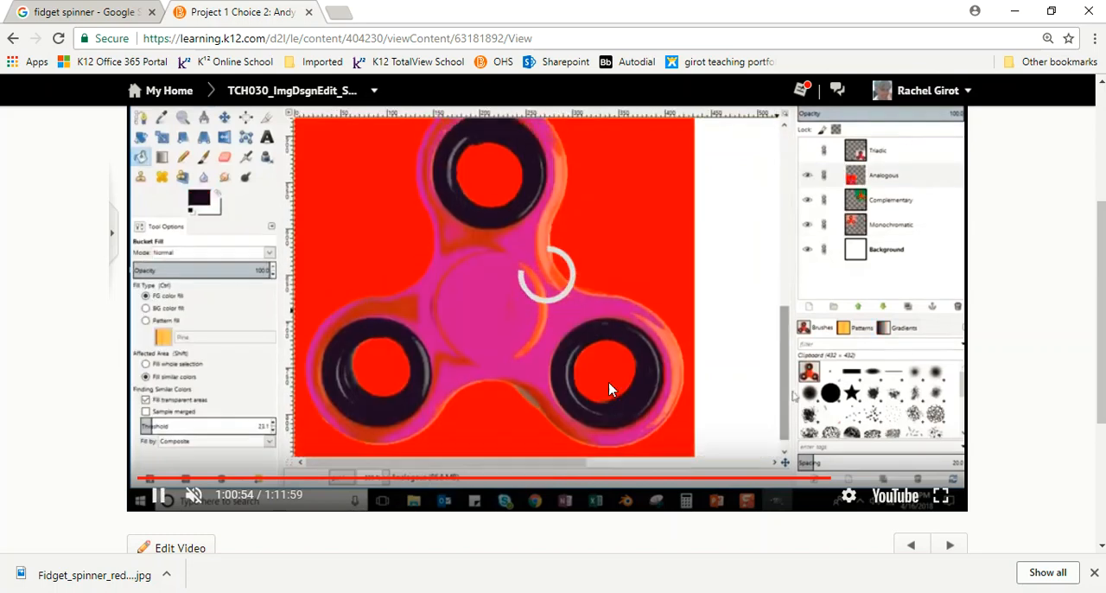
- Jump to the video's last minutes showing the finished four-panel spinner artwork and let it play
{"action": "left_click", "coordinate": [881, 477]}
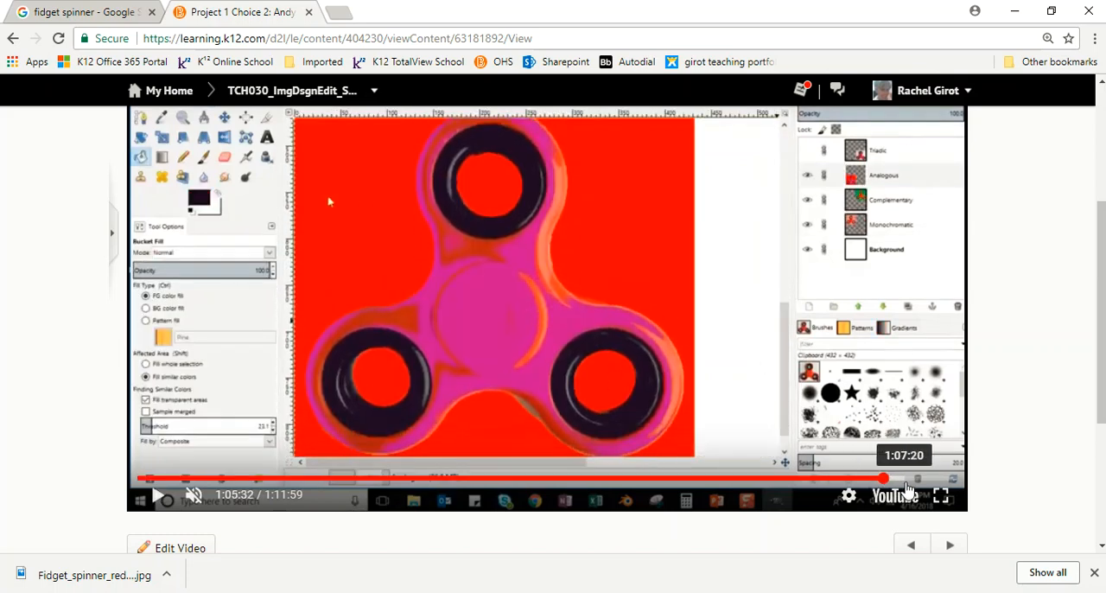
{"action": "left_click", "coordinate": [159, 494]}
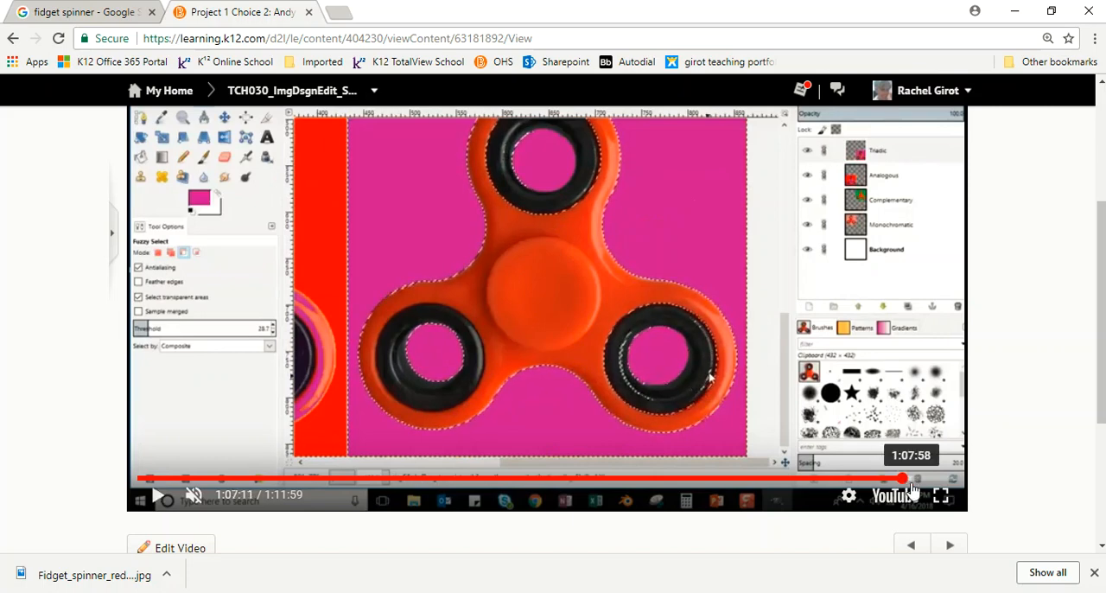
{"action": "left_click", "coordinate": [159, 495]}
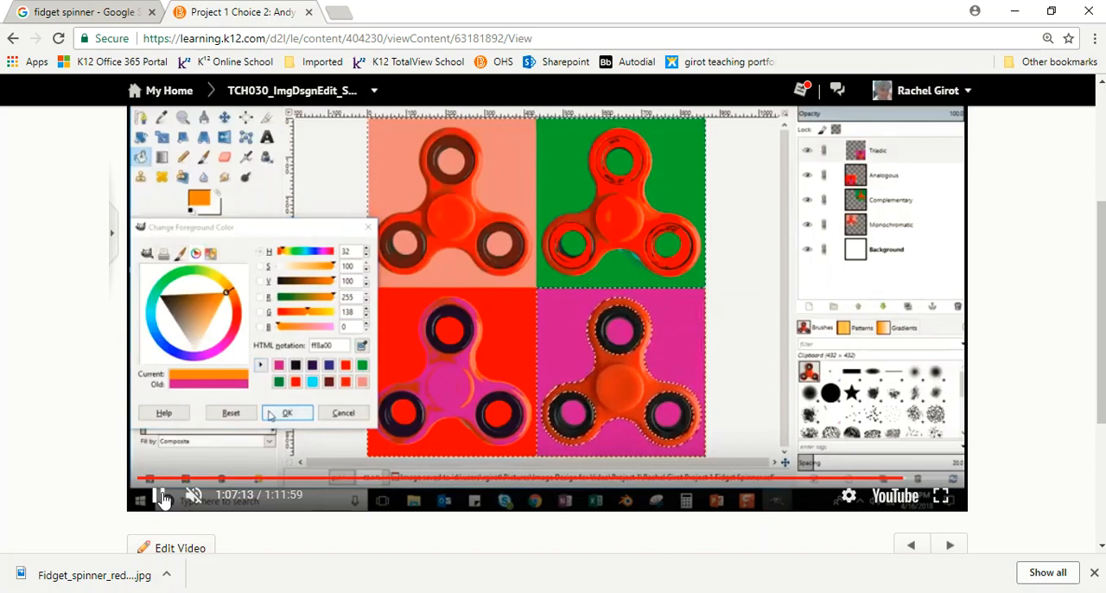
{"action": "left_click", "coordinate": [287, 413]}
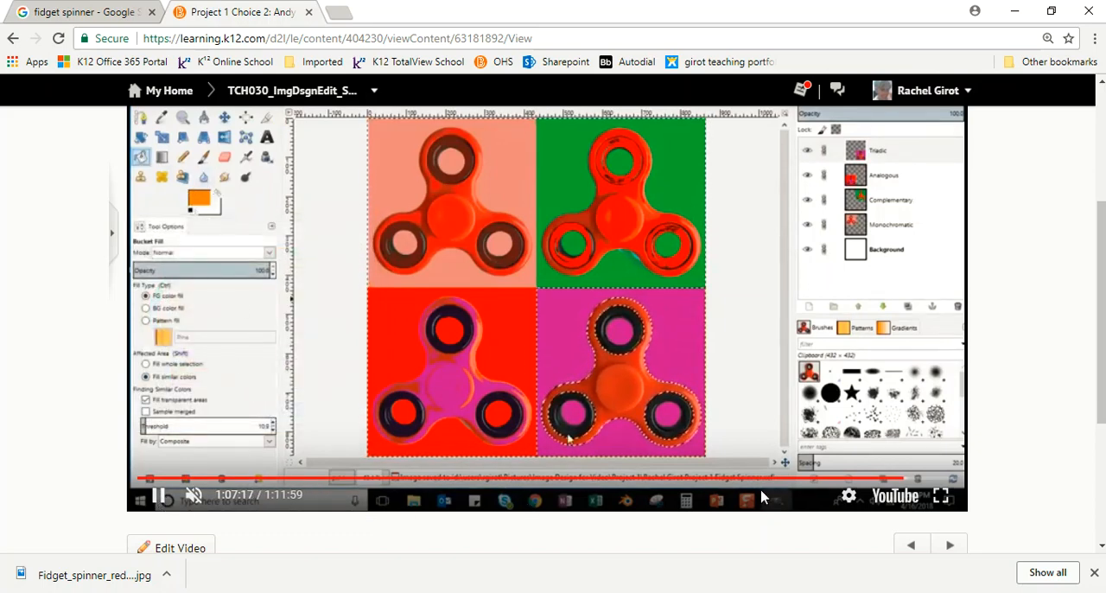
{"action": "left_click", "coordinate": [619, 389]}
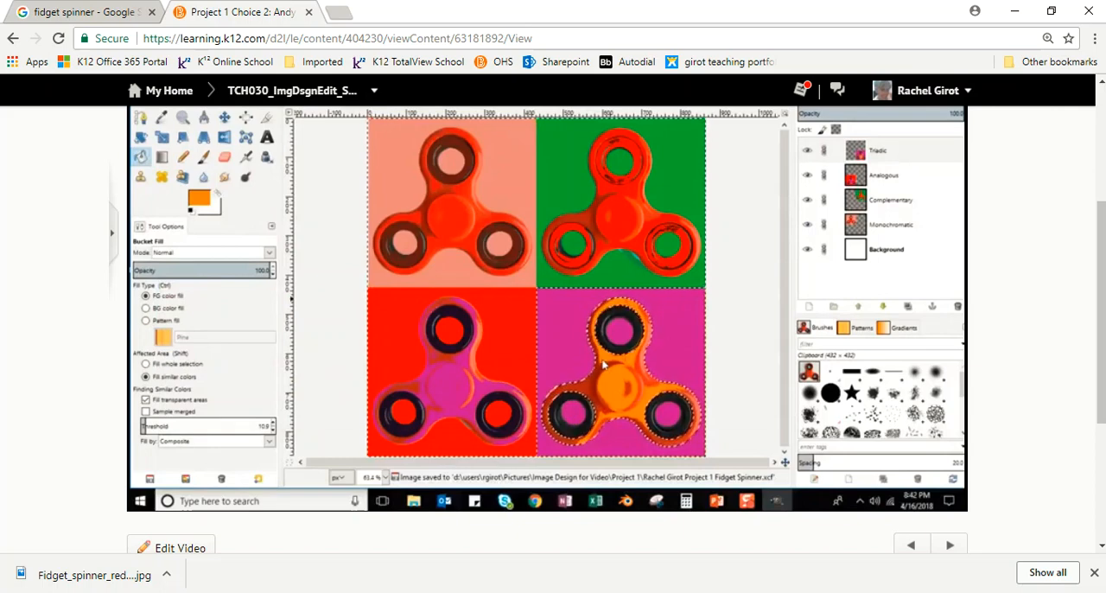
{"action": "left_click", "coordinate": [605, 372]}
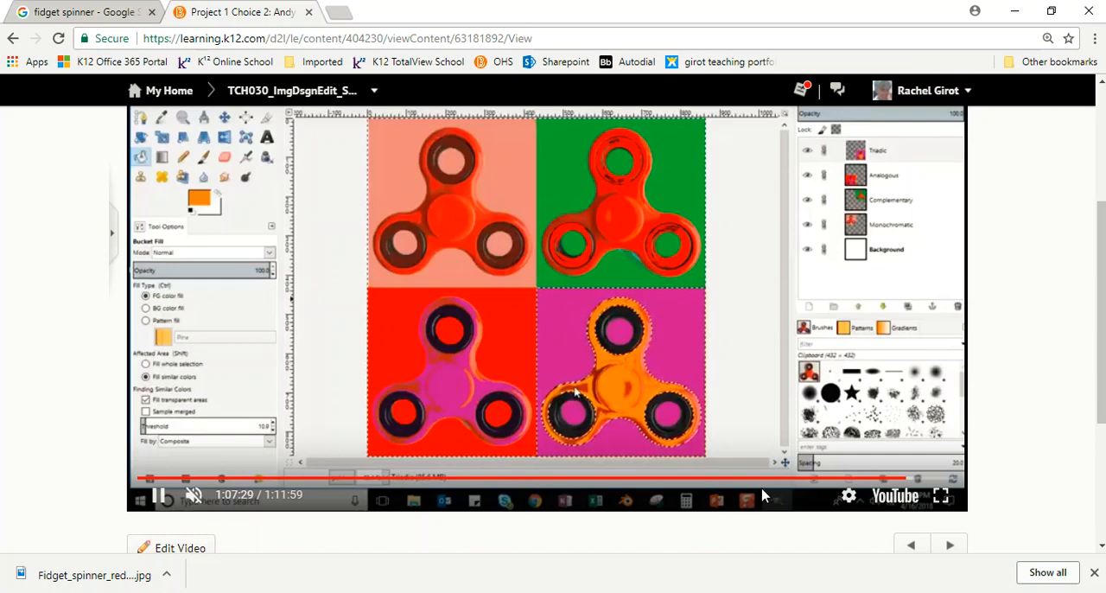
{"action": "mouse_move", "coordinate": [687, 337]}
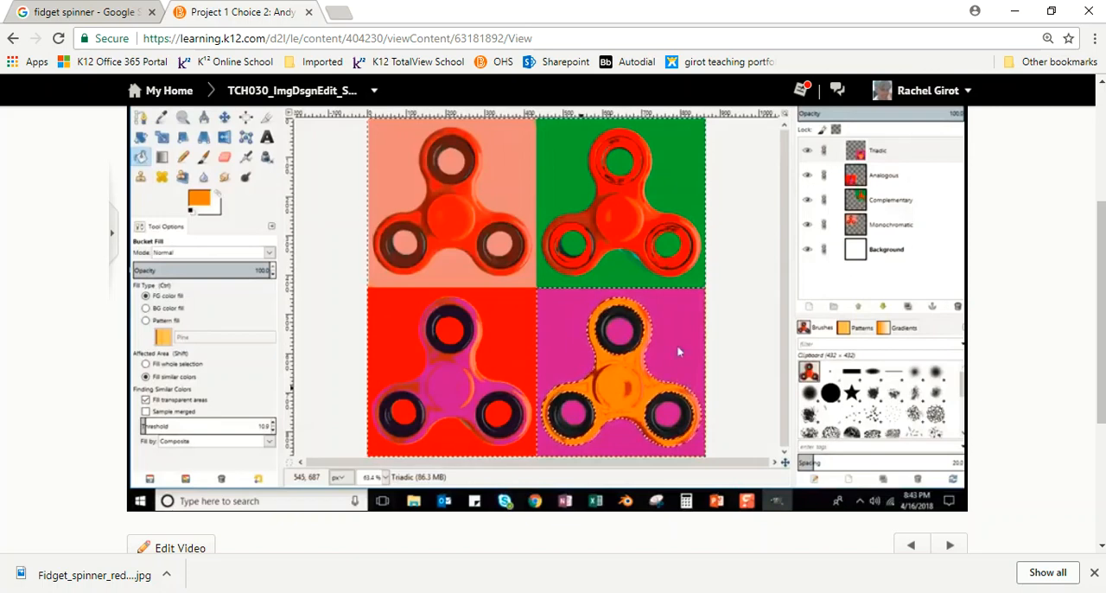
- Return to the Project 1 module page and scroll down to the DROPBOX: Project 1 link
{"action": "scroll", "scroll_direction": "up", "scroll_amount": 3}
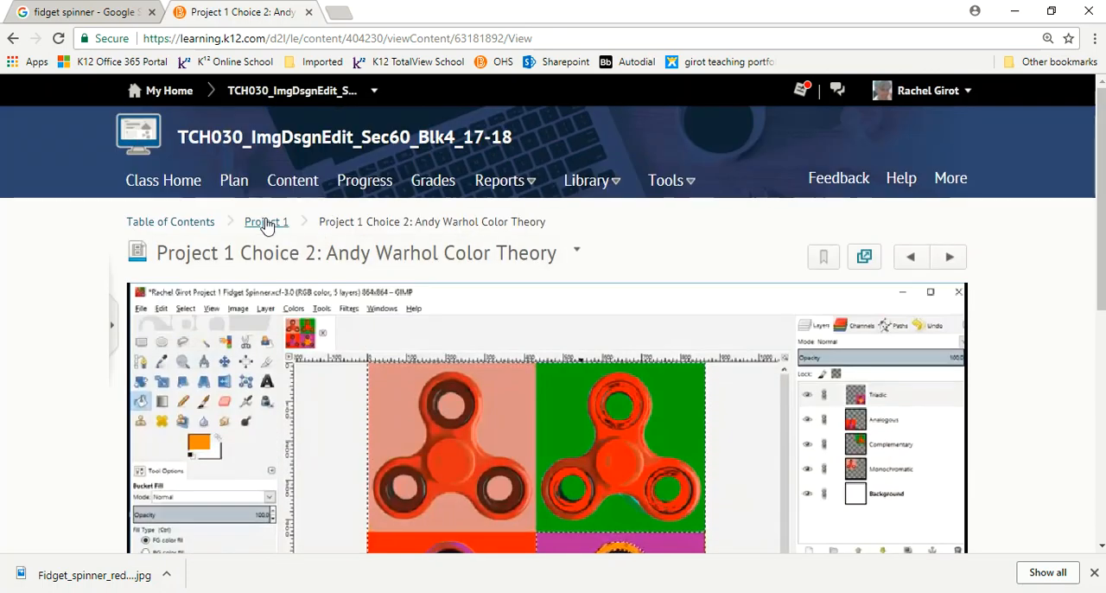
{"action": "left_click", "coordinate": [266, 222]}
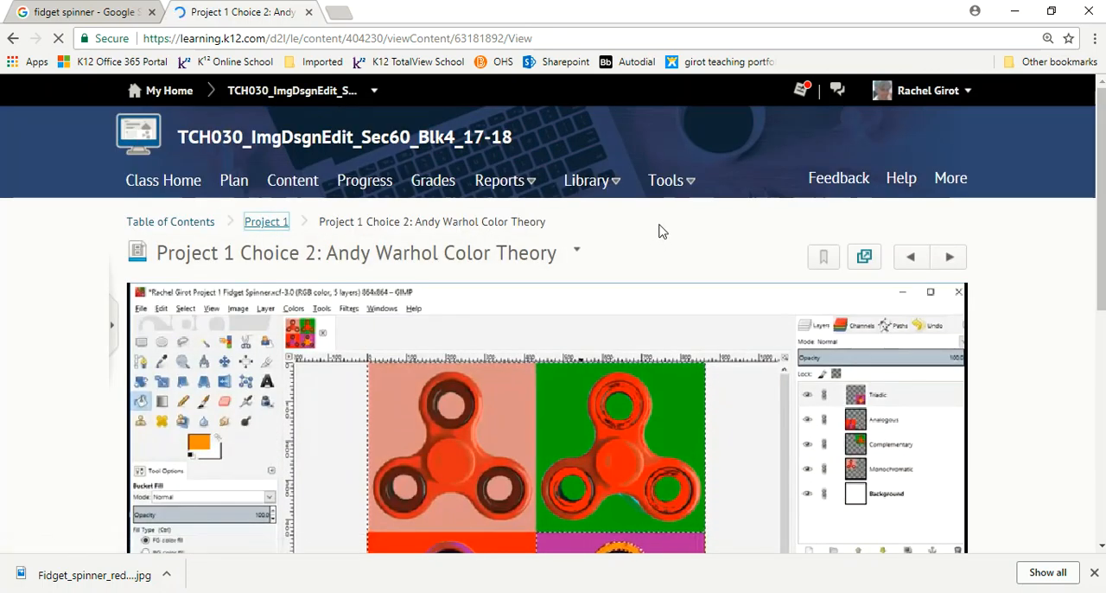
{"action": "left_click", "coordinate": [266, 222]}
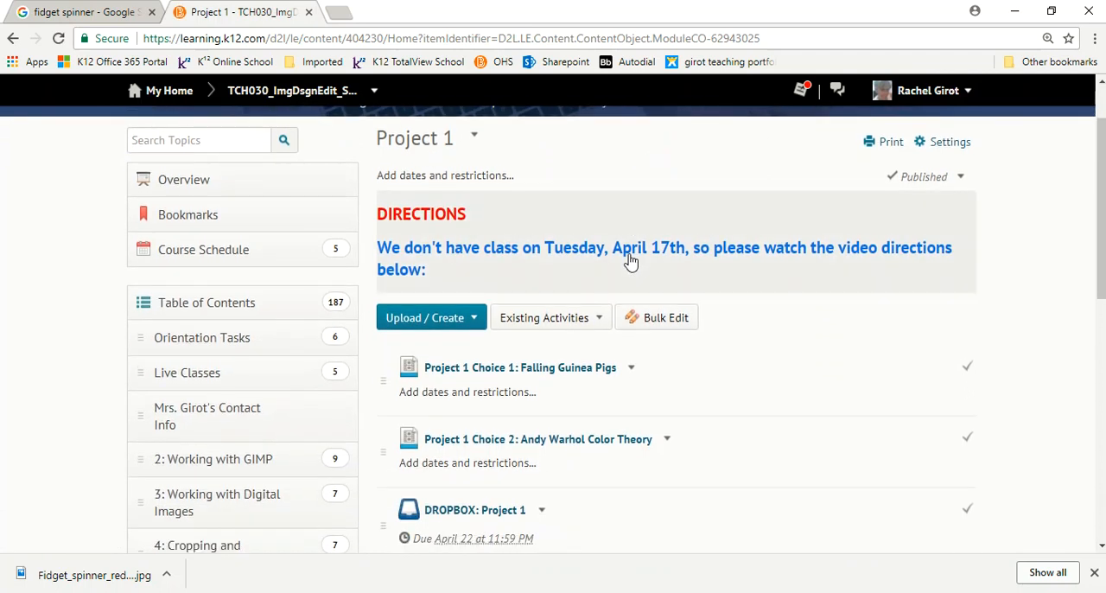
{"action": "scroll", "scroll_direction": "down", "scroll_amount": 3}
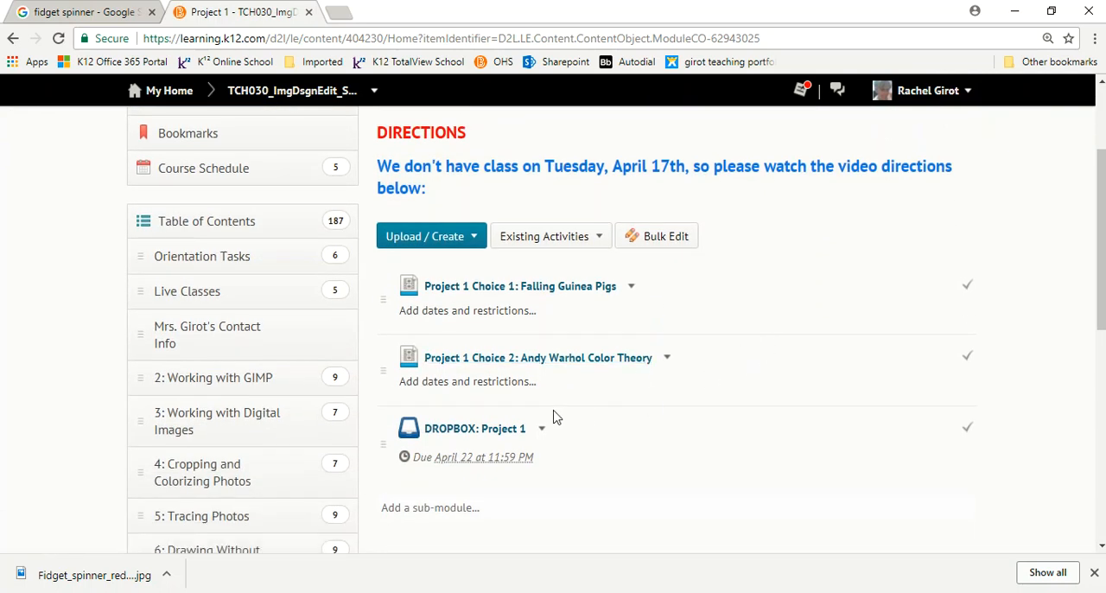
{"action": "mouse_move", "coordinate": [474, 429]}
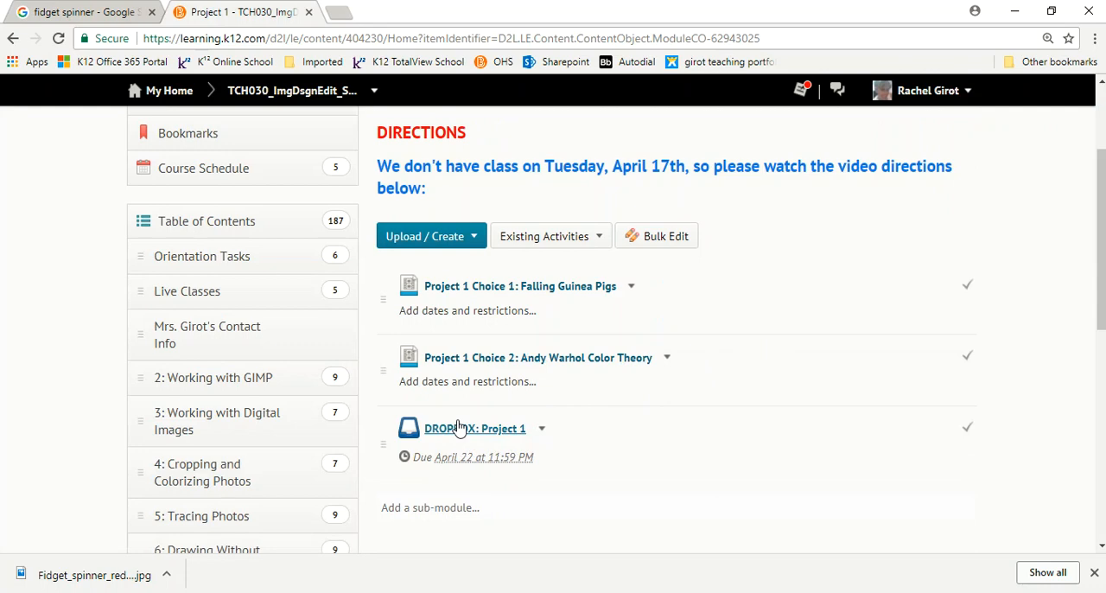
{"action": "mouse_move", "coordinate": [476, 429]}
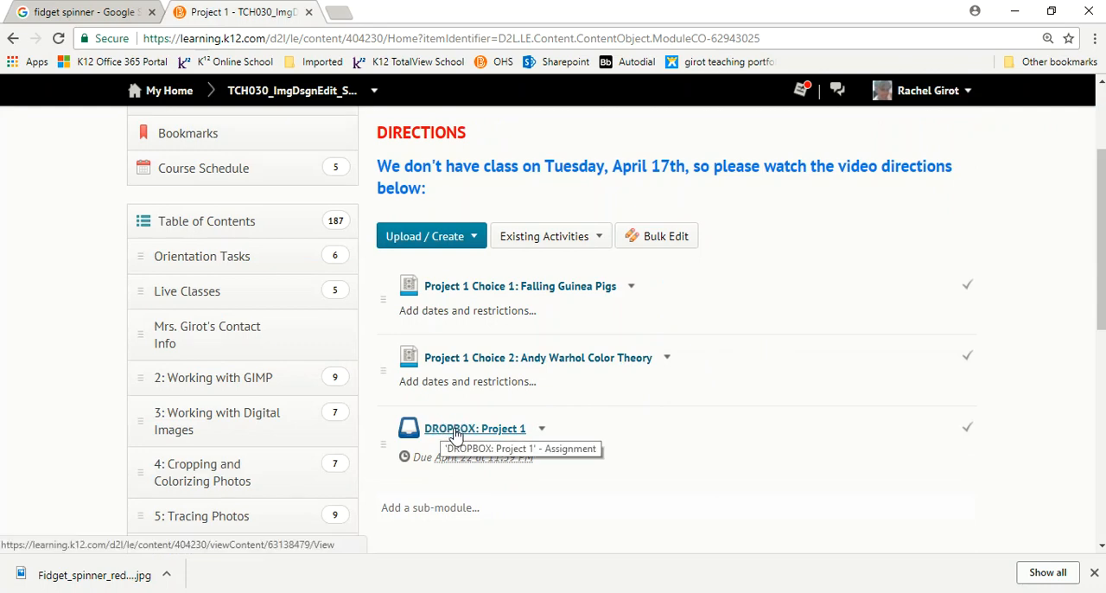